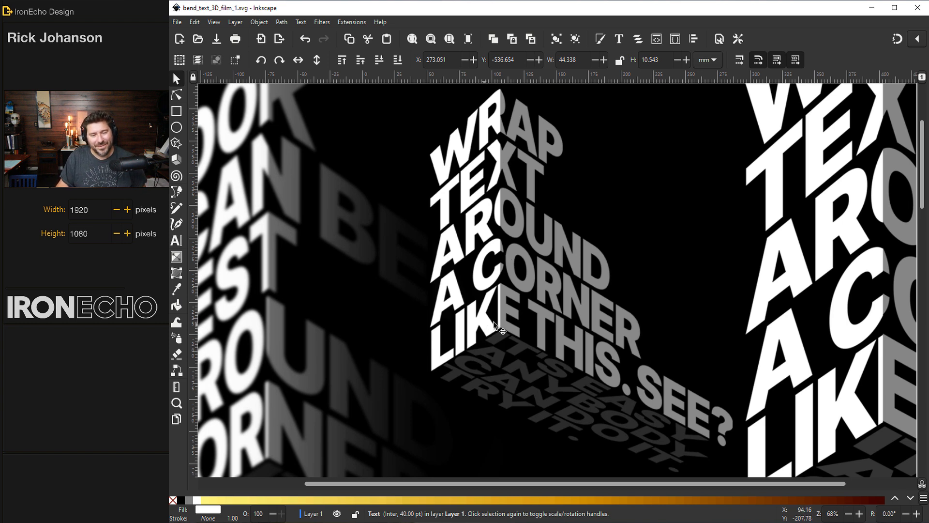
mouse_move(678, 235)
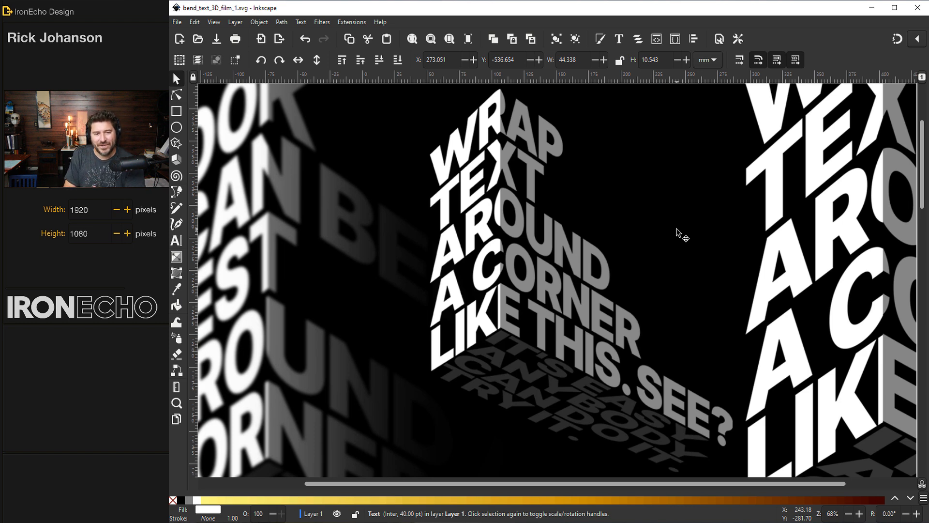
mouse_move(562, 191)
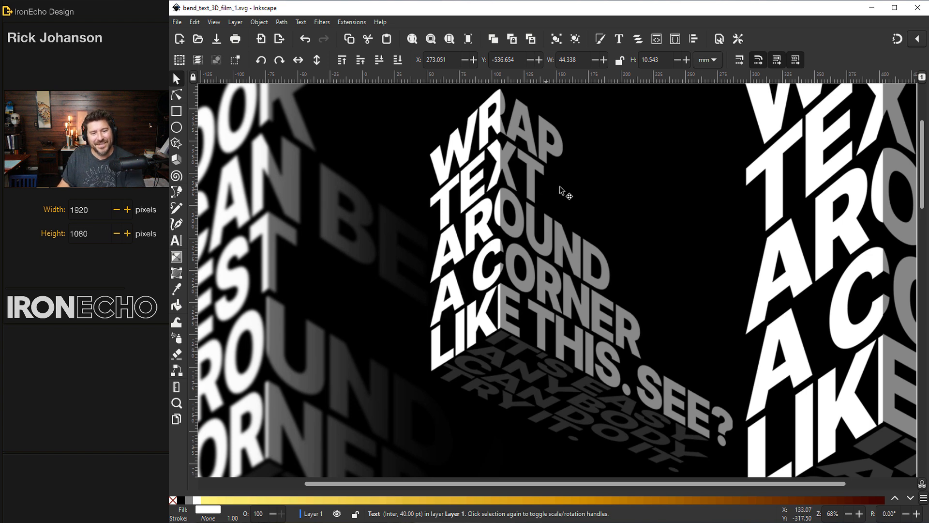
mouse_move(627, 203)
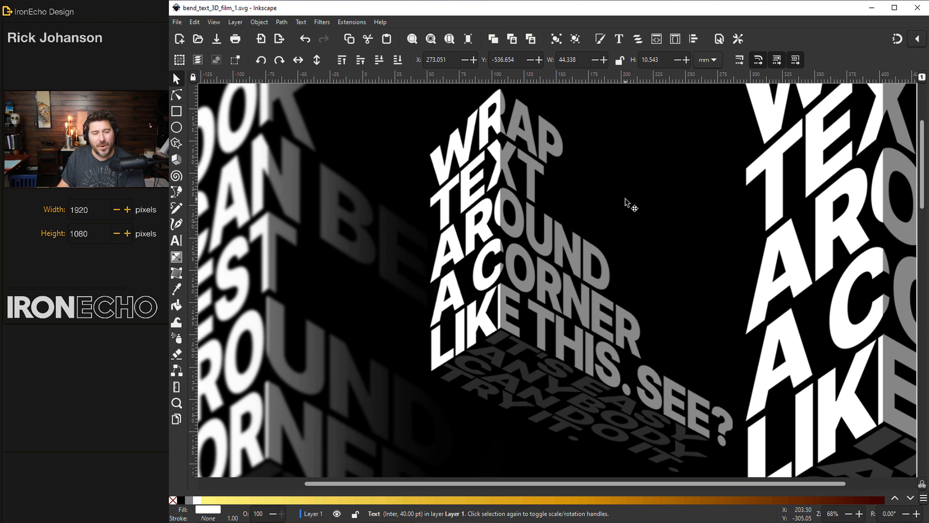
mouse_move(619, 206)
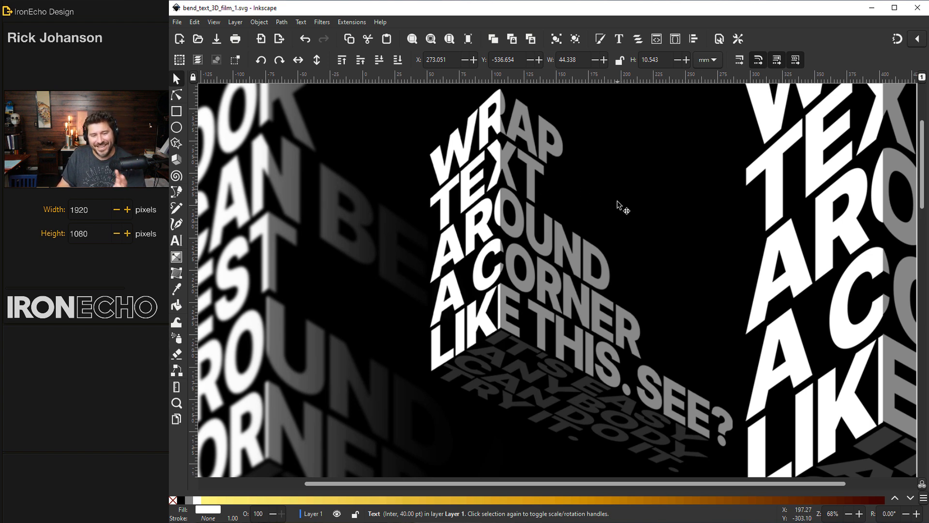
mouse_move(623, 207)
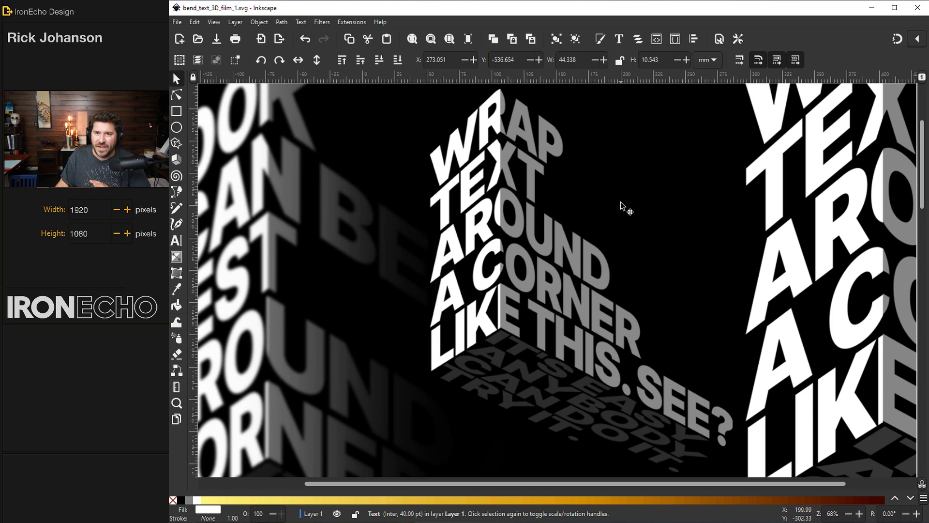
Set the document page to B1 format (1000 × 707 mm) in landscape orientation.
scroll("down", 3)
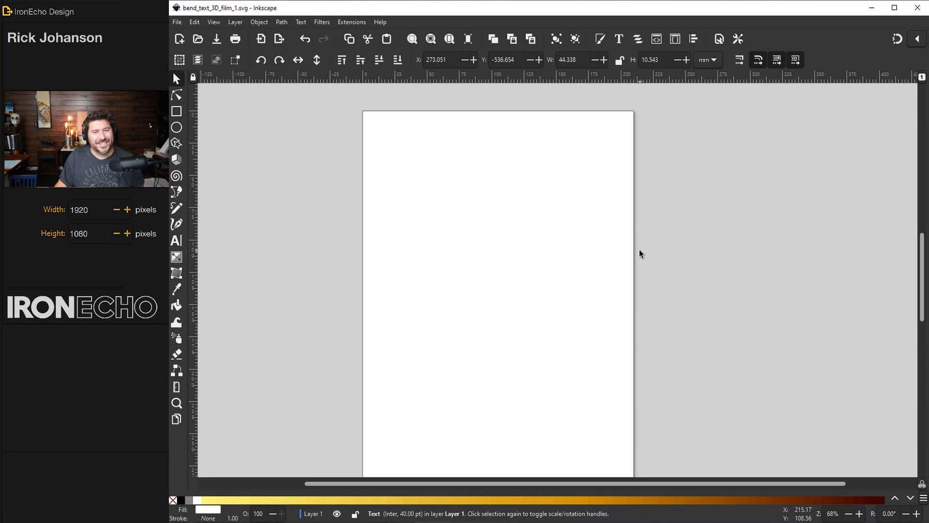
mouse_move(453, 172)
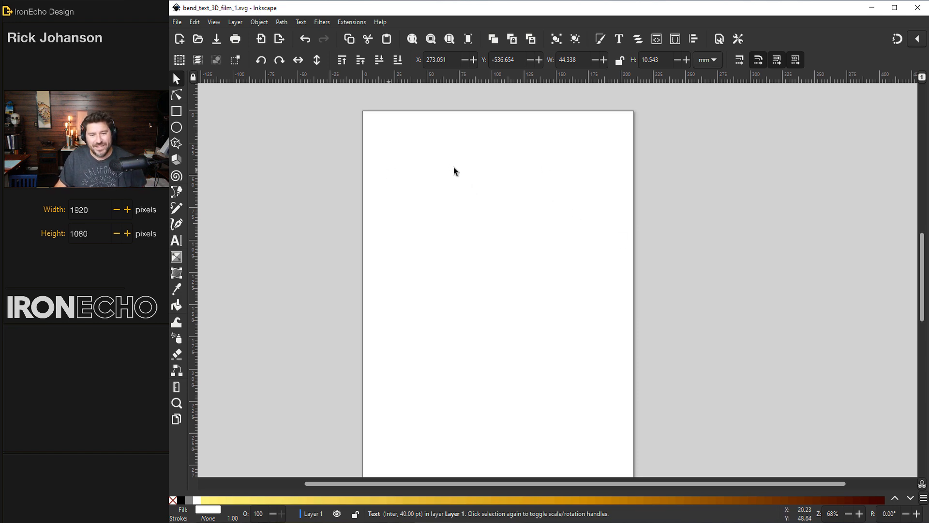
mouse_move(508, 230)
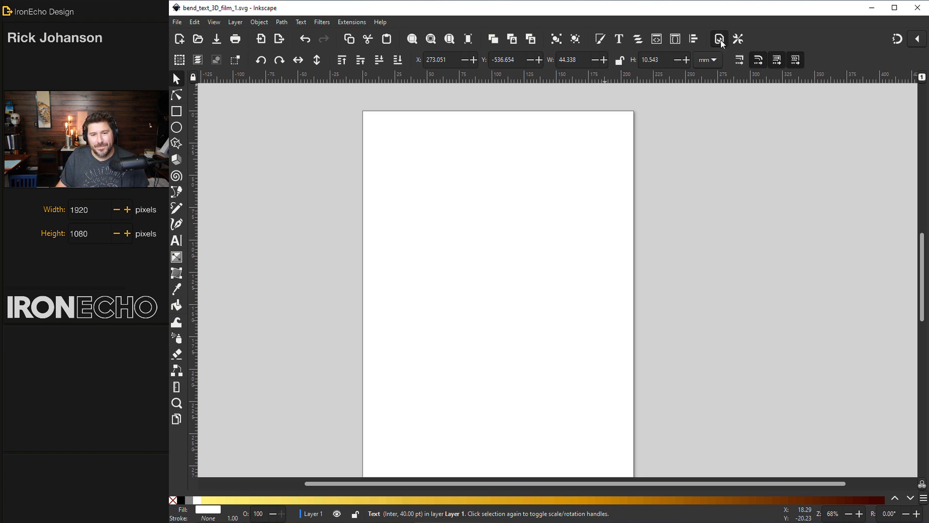
left_click(718, 38)
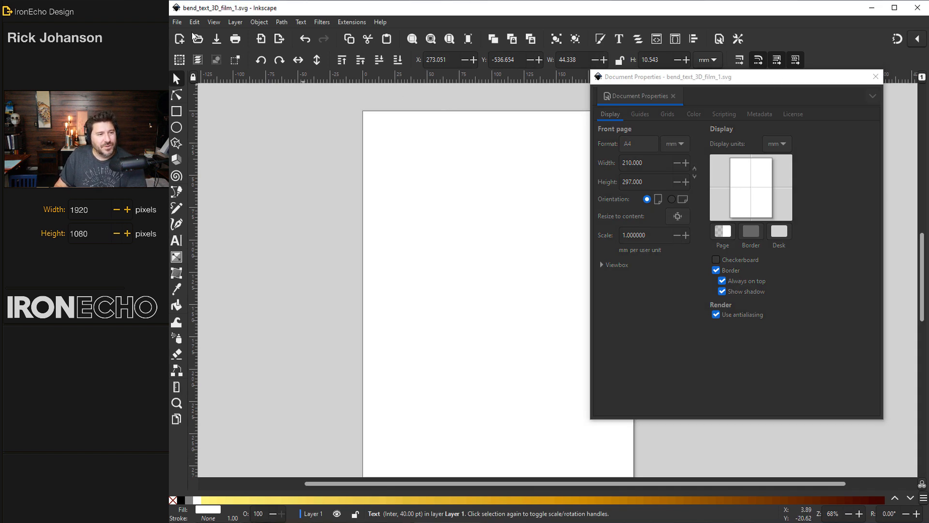
left_click(176, 21)
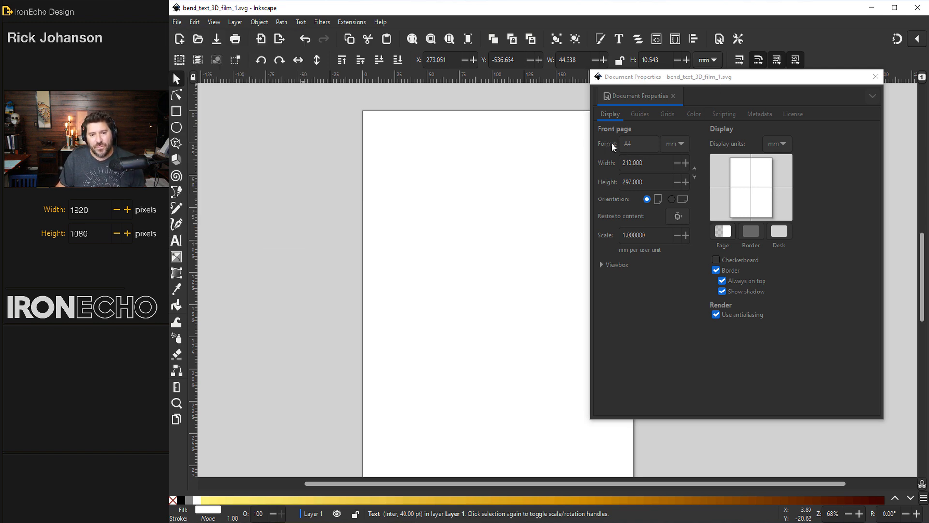
left_click(639, 143)
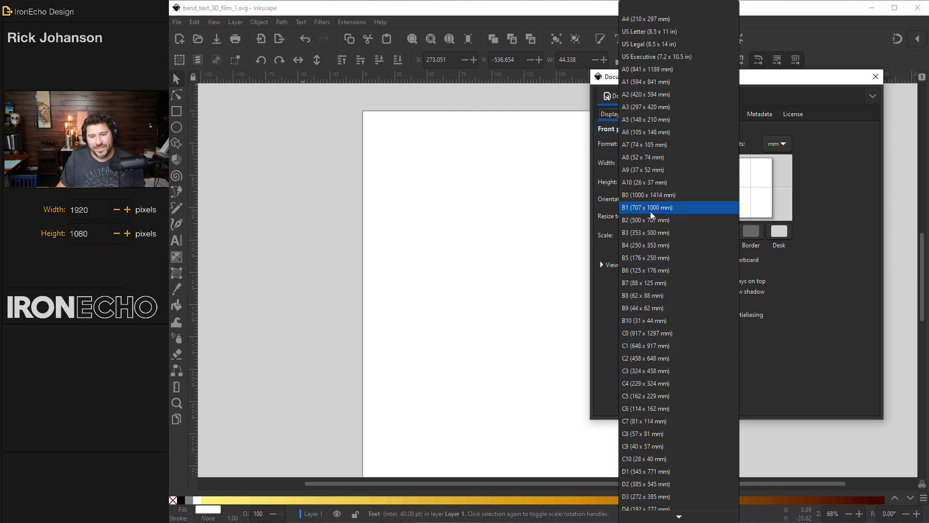
left_click(648, 207)
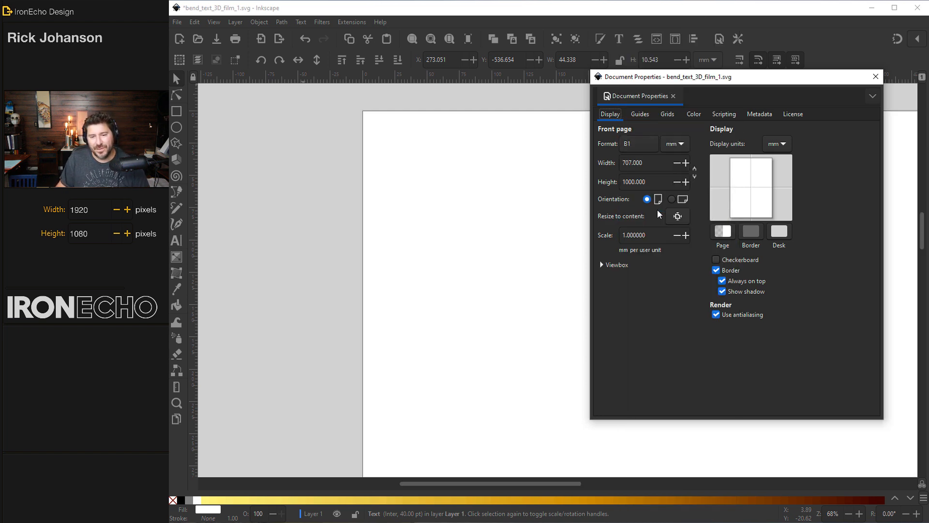
left_click(672, 199)
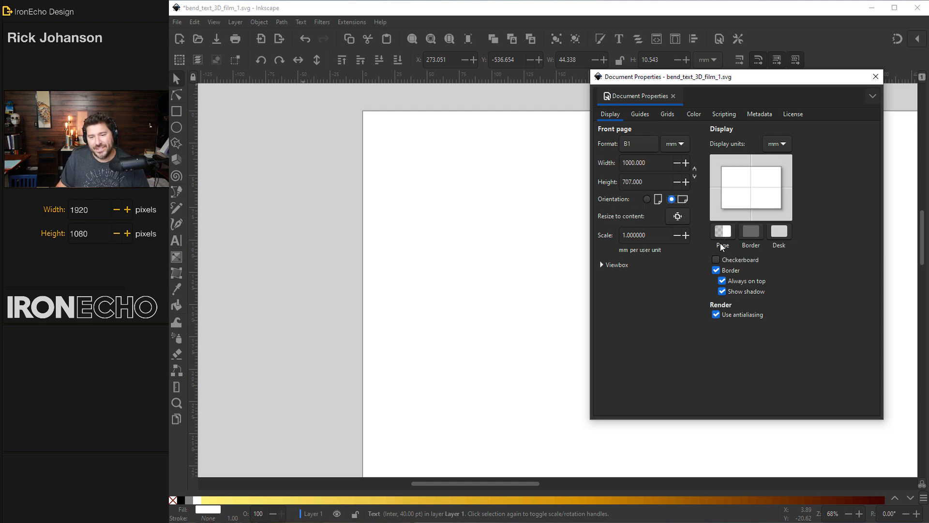
left_click(723, 233)
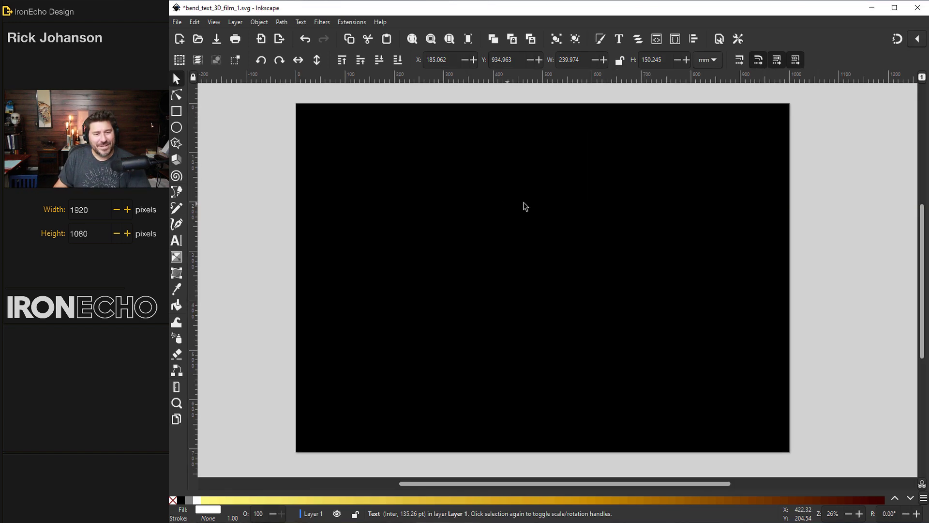
mouse_move(720, 167)
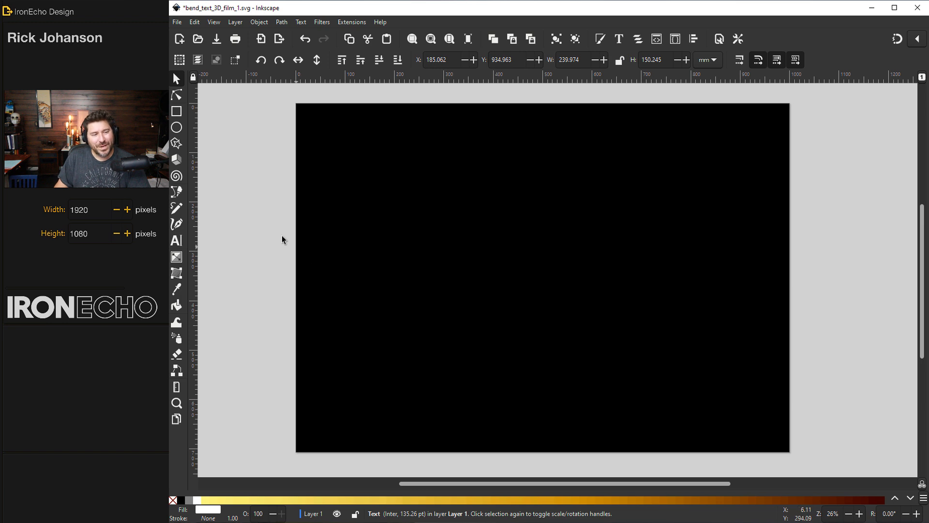
mouse_move(177, 160)
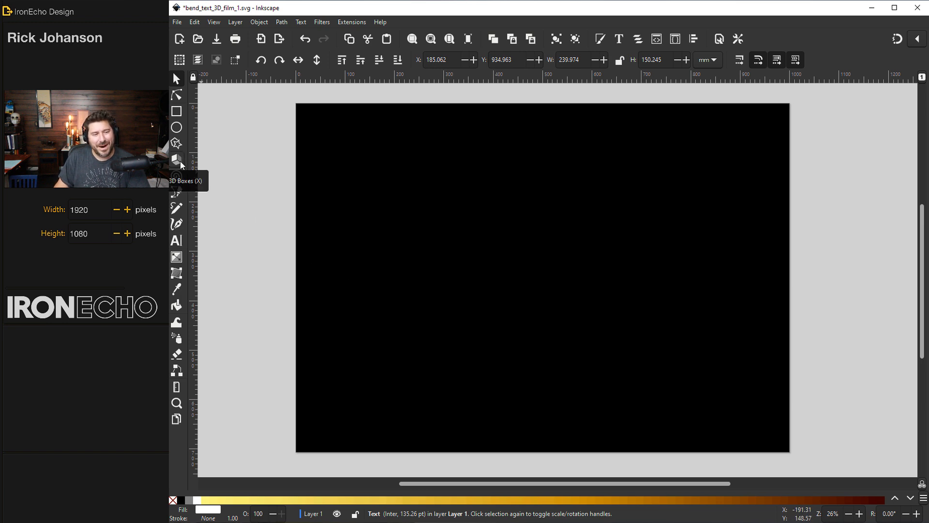
Draw a 3D box and drag it in perspective to sit small at the page's upper left above the horizon.
left_click(176, 159)
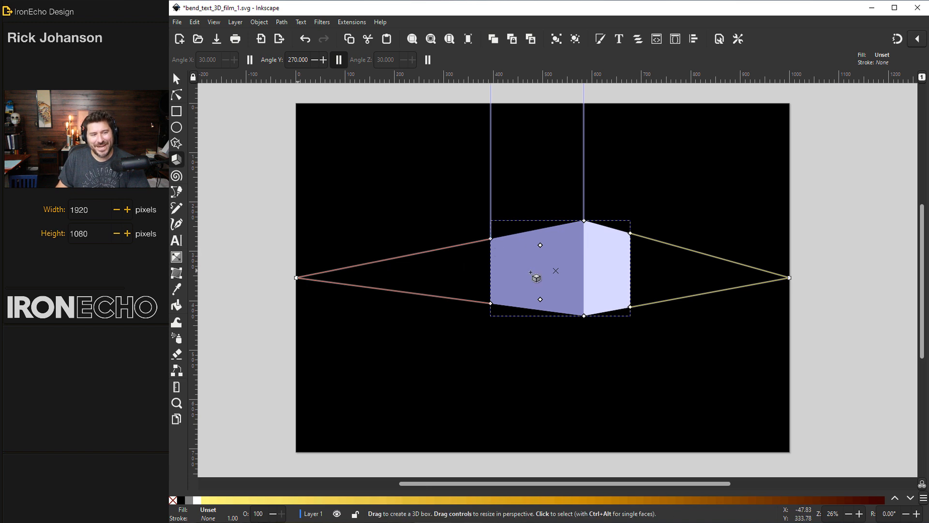
mouse_move(561, 287)
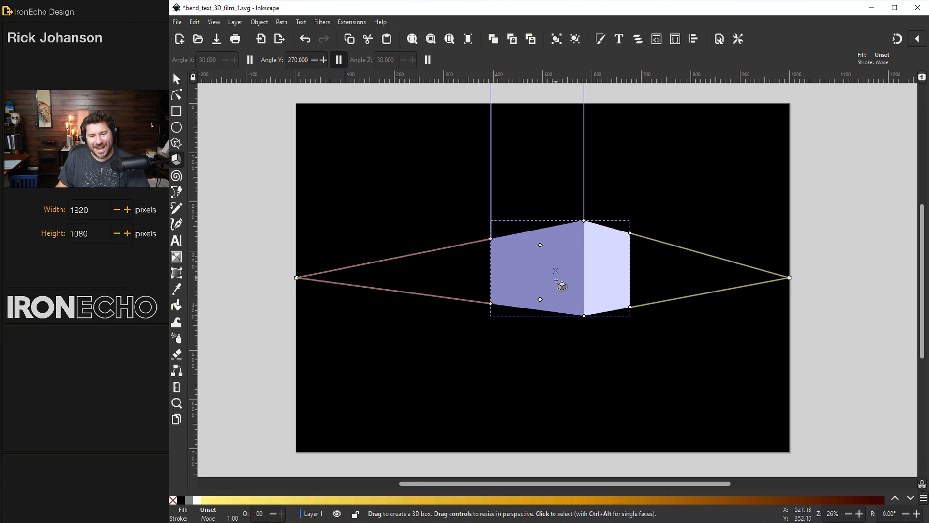
left_click_drag(562, 277, 548, 278)
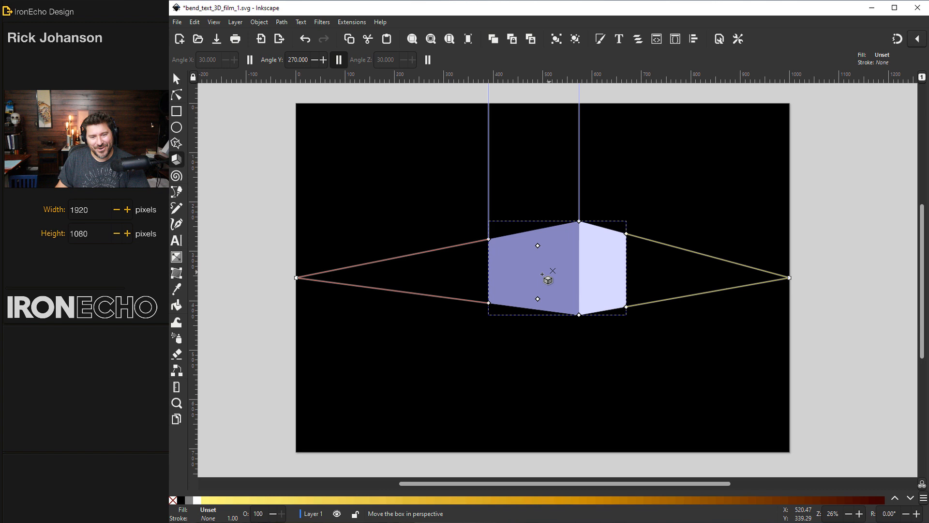
left_click_drag(547, 279, 465, 206)
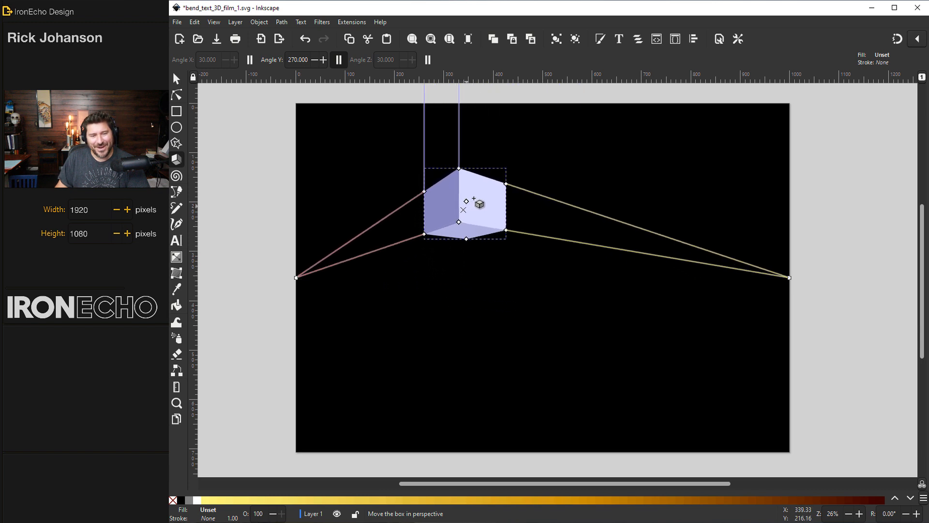
left_click_drag(480, 203, 625, 279)
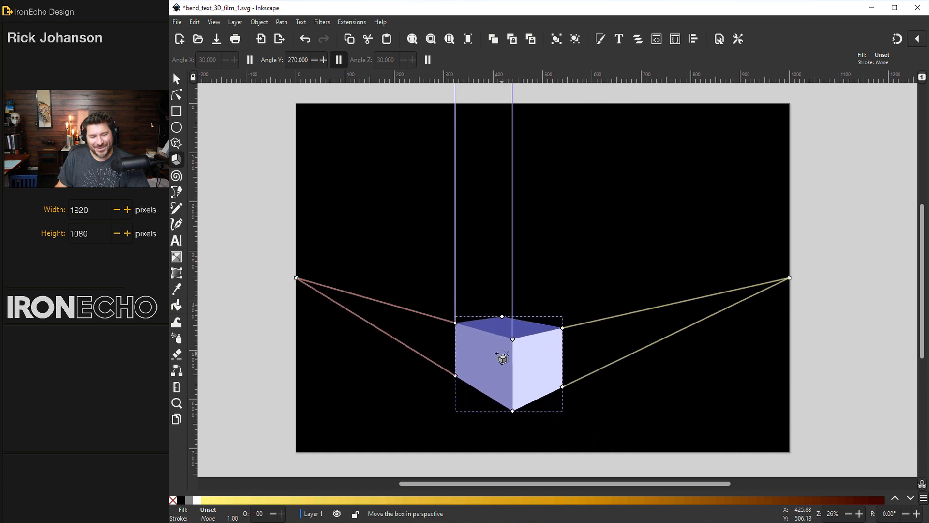
left_click_drag(500, 355, 453, 260)
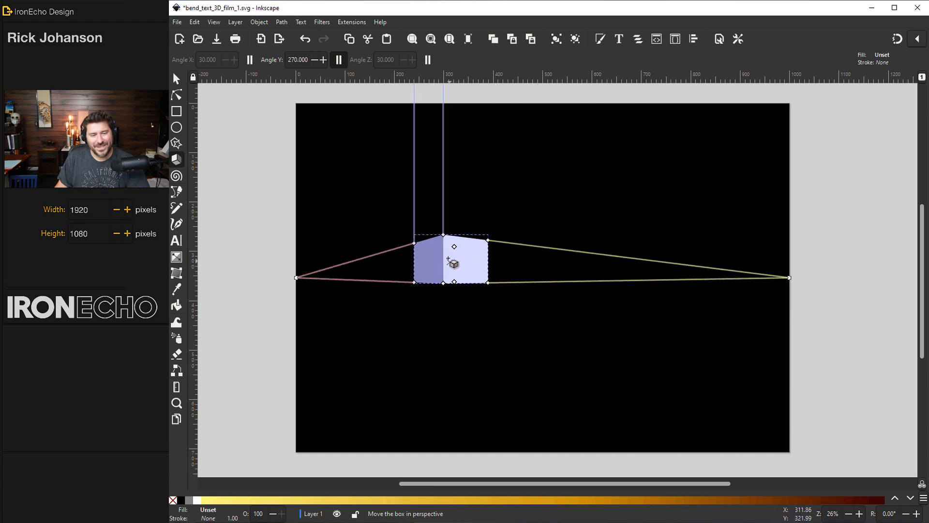
left_click_drag(452, 263, 439, 227)
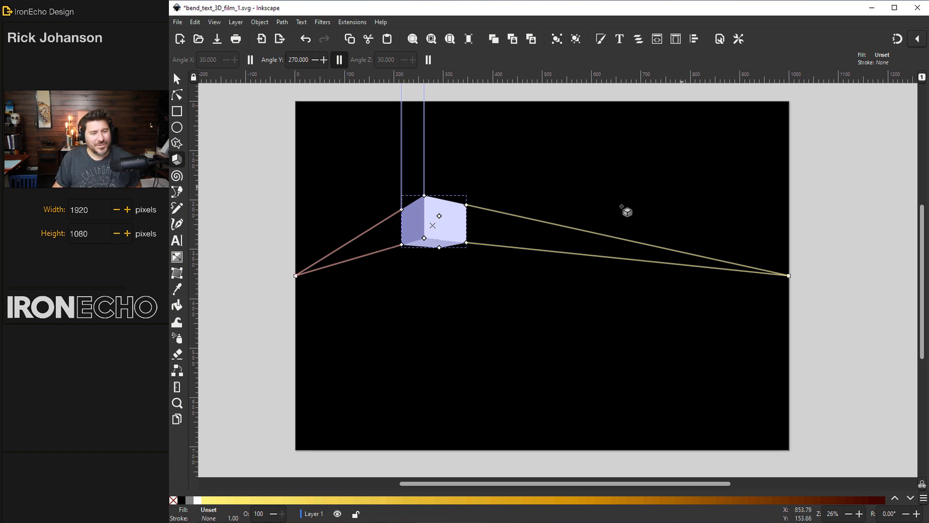
mouse_move(793, 279)
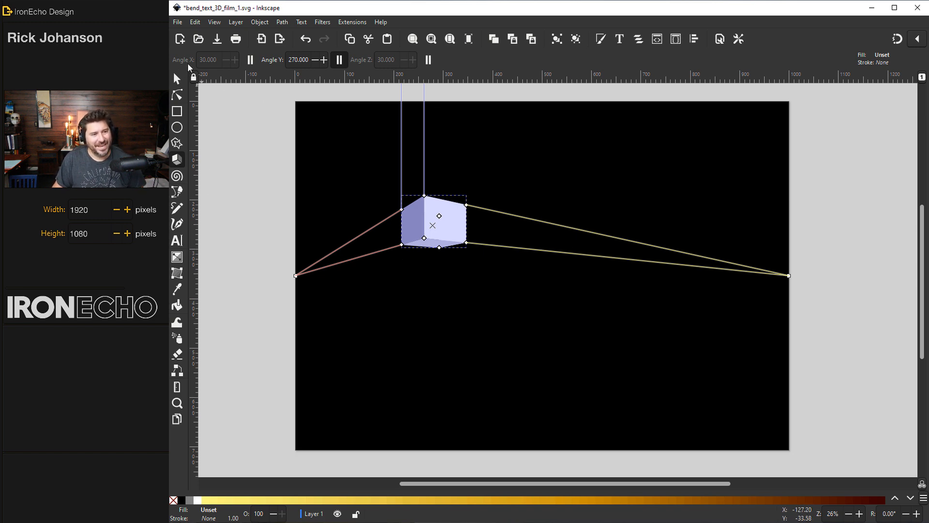
mouse_move(364, 66)
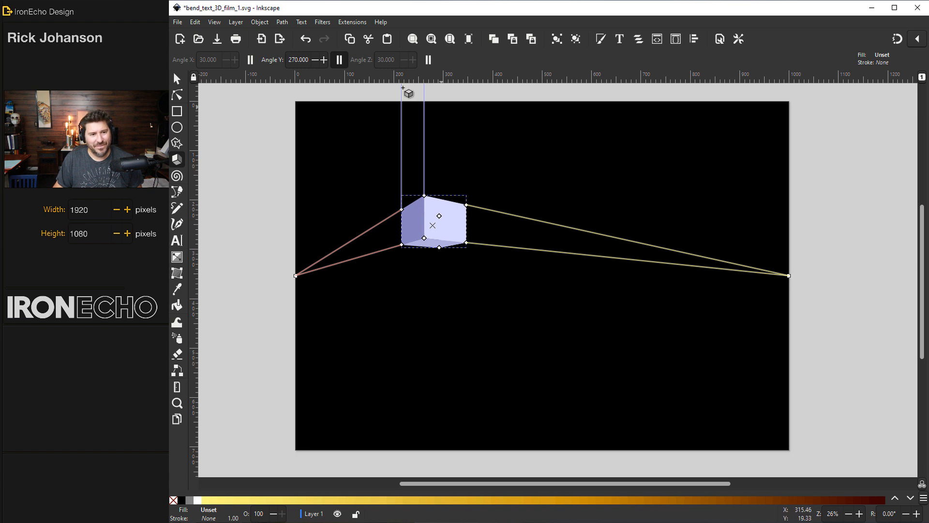
mouse_move(295, 244)
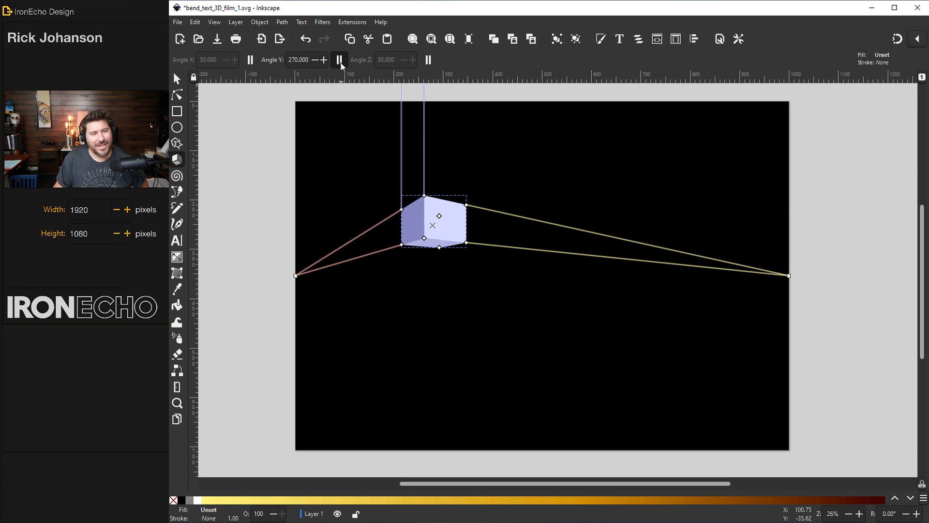
mouse_move(341, 60)
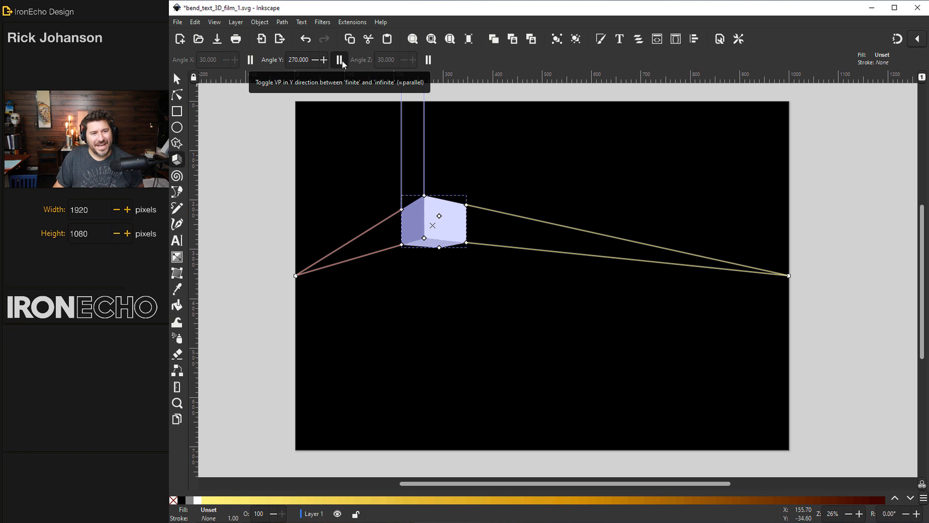
mouse_move(430, 201)
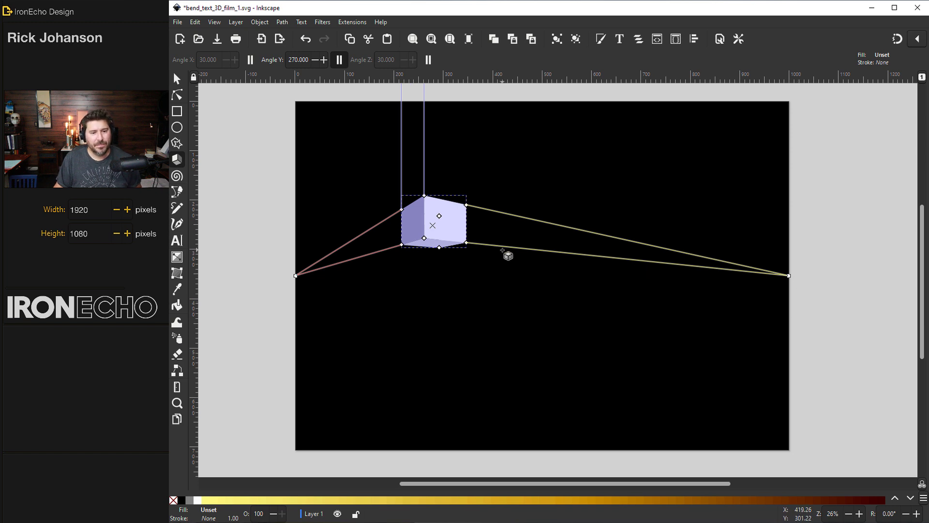
mouse_move(788, 277)
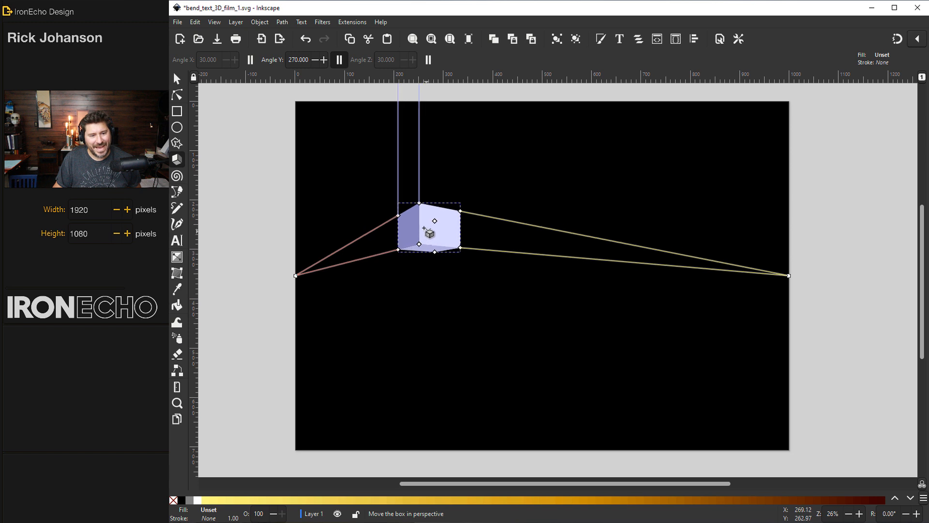
Move the 3D box slightly higher and drag its handles to make the front face wider and taller.
left_click_drag(430, 230, 449, 244)
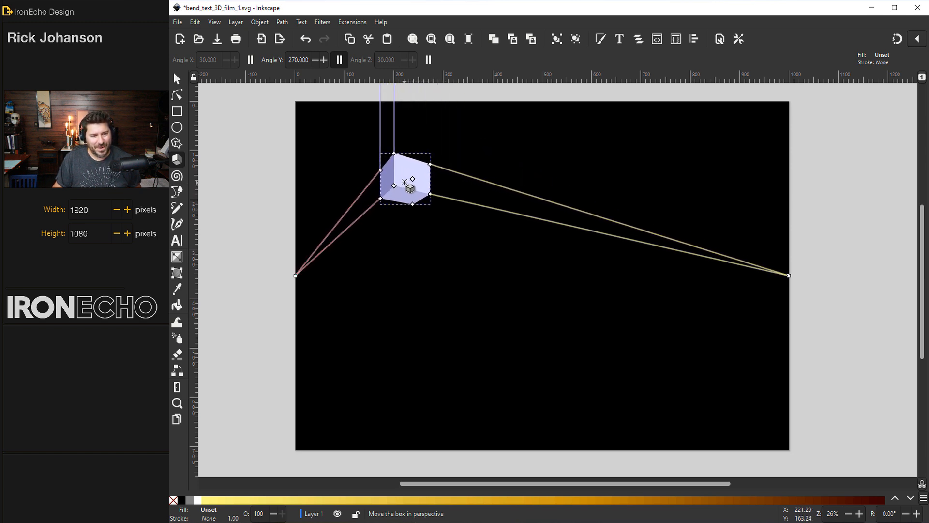
left_click_drag(404, 180, 415, 191)
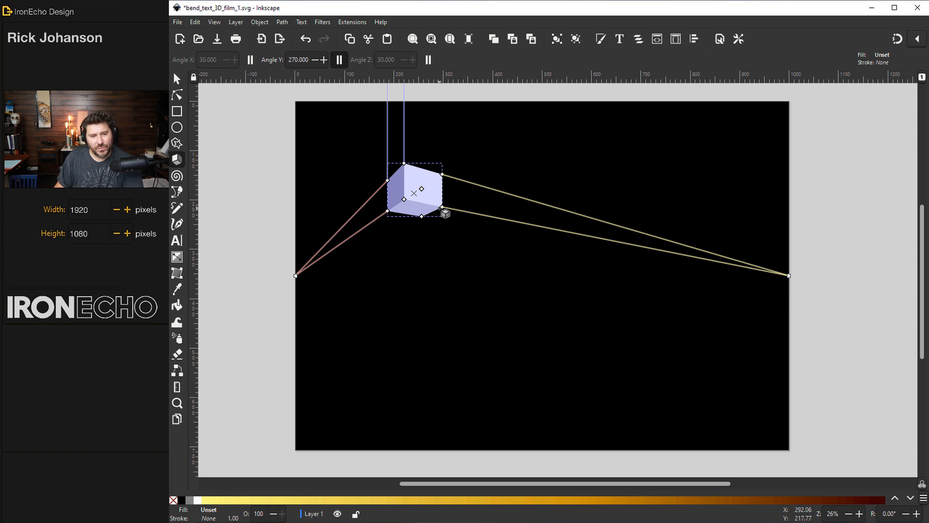
left_click_drag(446, 214, 477, 215)
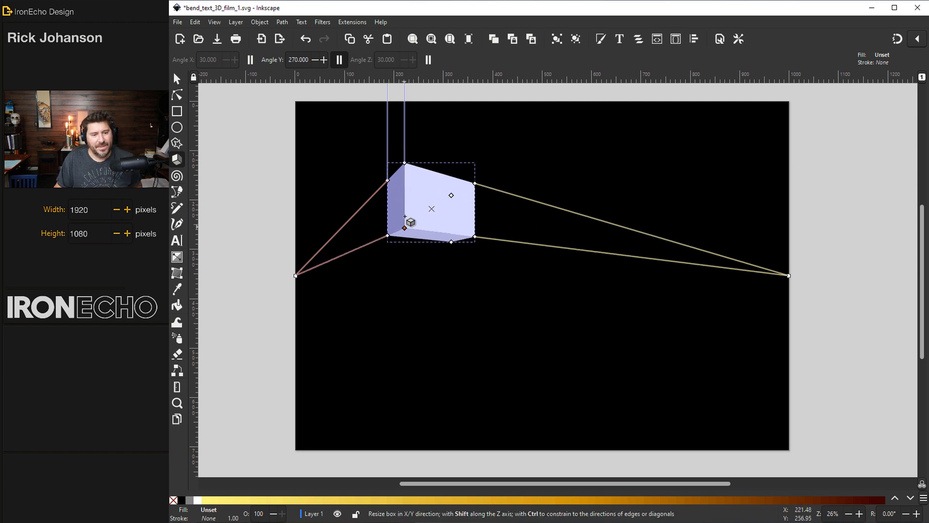
left_click_drag(409, 221, 409, 237)
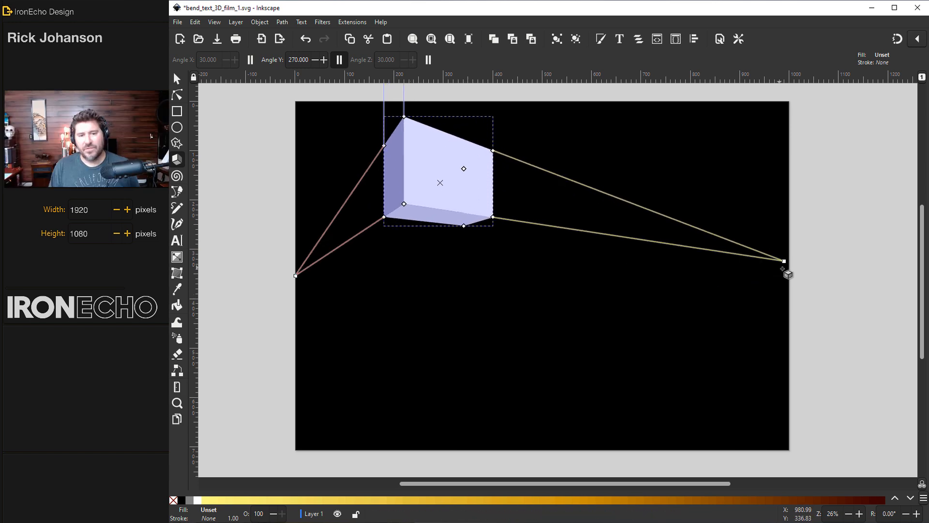
mouse_move(451, 203)
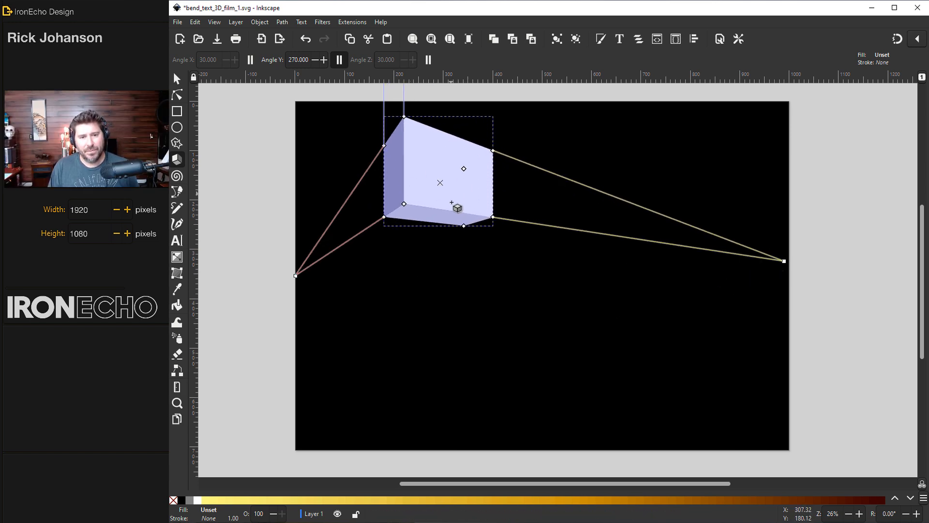
mouse_move(388, 180)
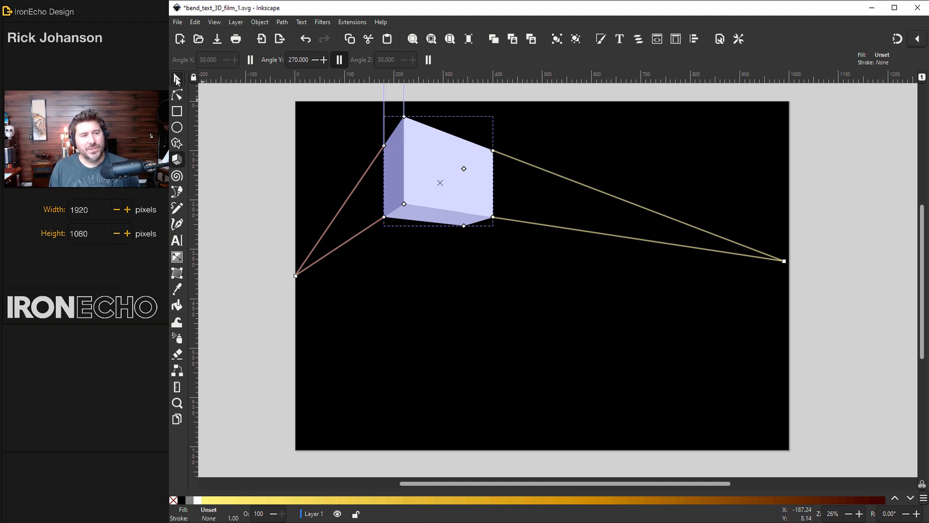
Select the whole box group, move it toward the centre and scale it up to fill most of the page.
left_click(176, 78)
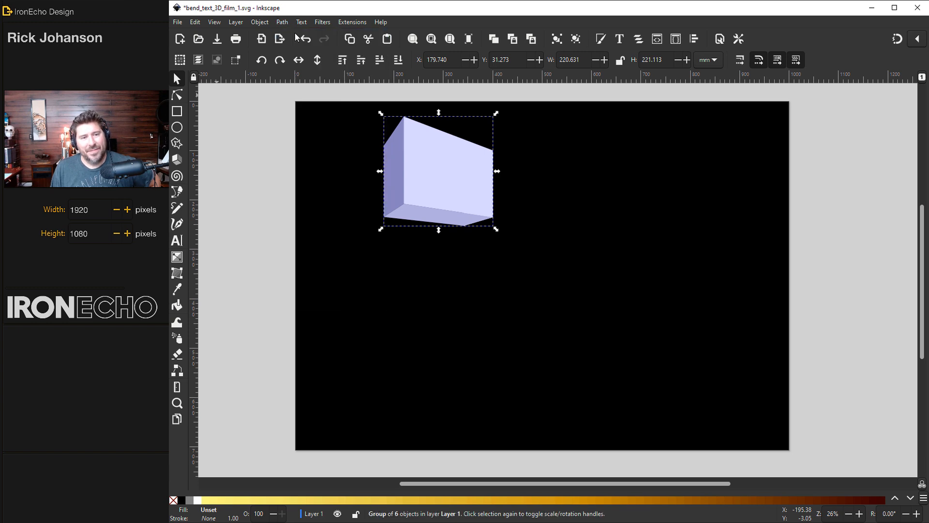
left_click_drag(438, 172, 554, 196)
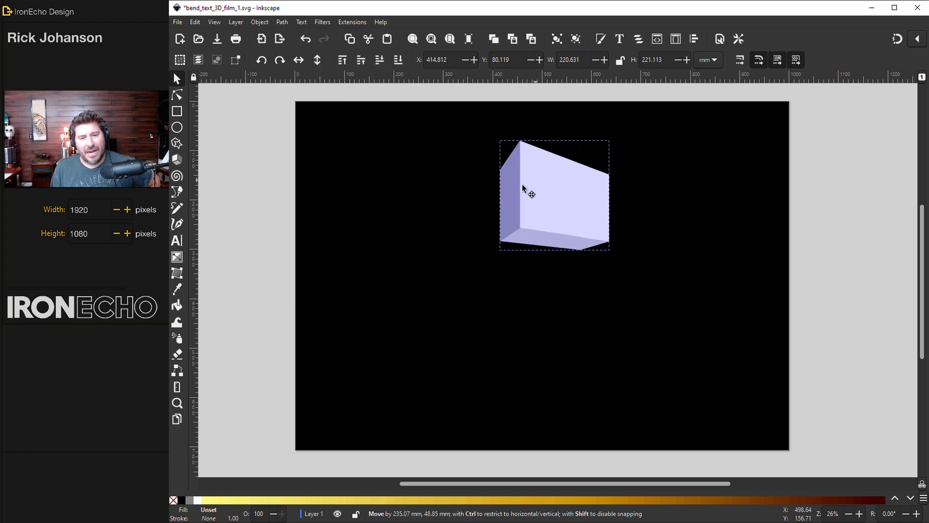
left_click_drag(524, 188, 495, 210)
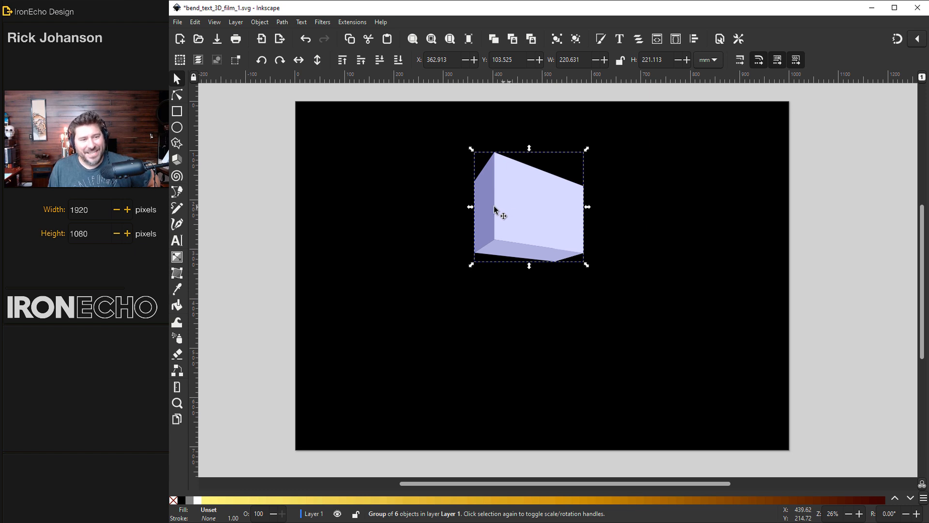
mouse_move(560, 234)
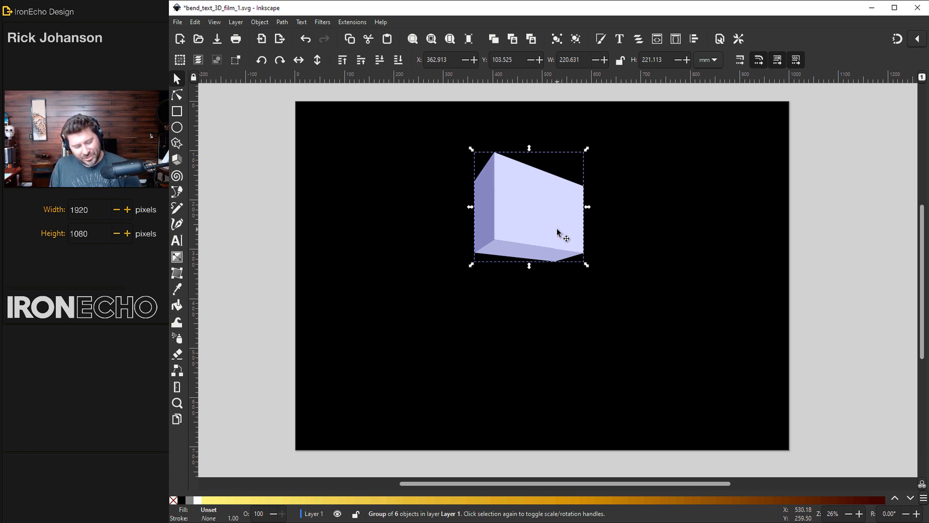
mouse_move(585, 265)
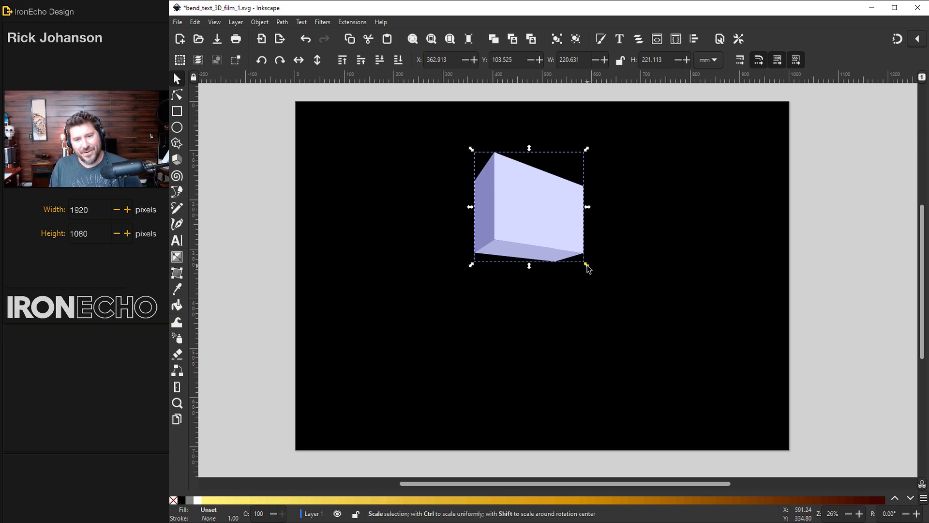
left_click_drag(587, 266, 655, 324)
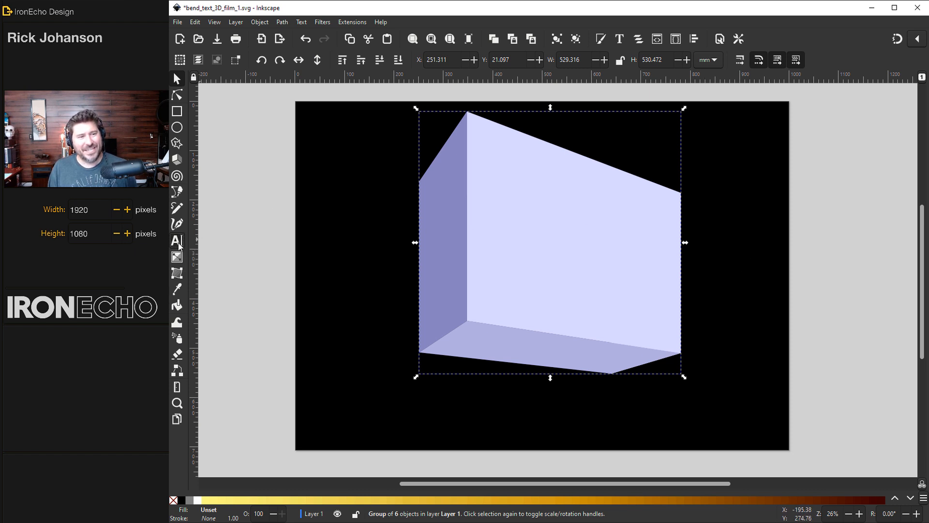
left_click(177, 241)
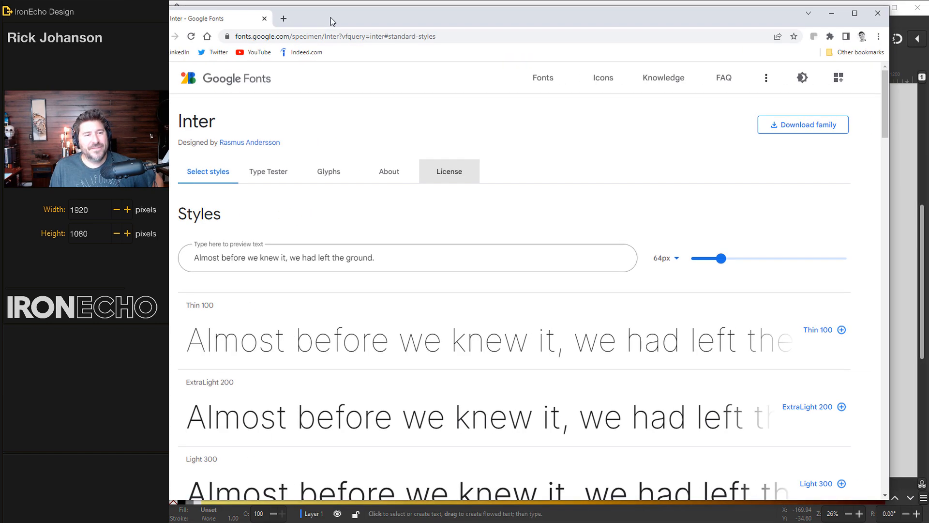
Browse the Inter specimen on Google Fonts to pick the heavy weight for the WRAP text.
scroll("down", 3)
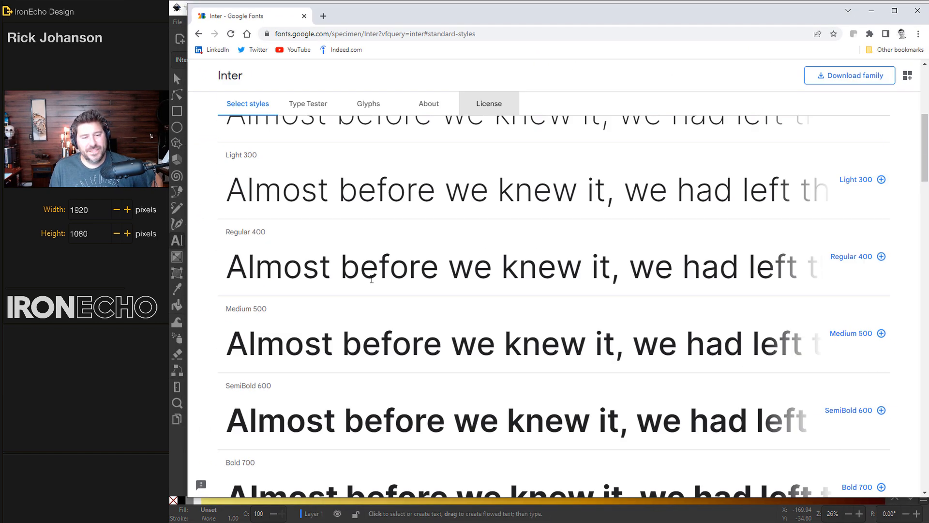
left_click(489, 102)
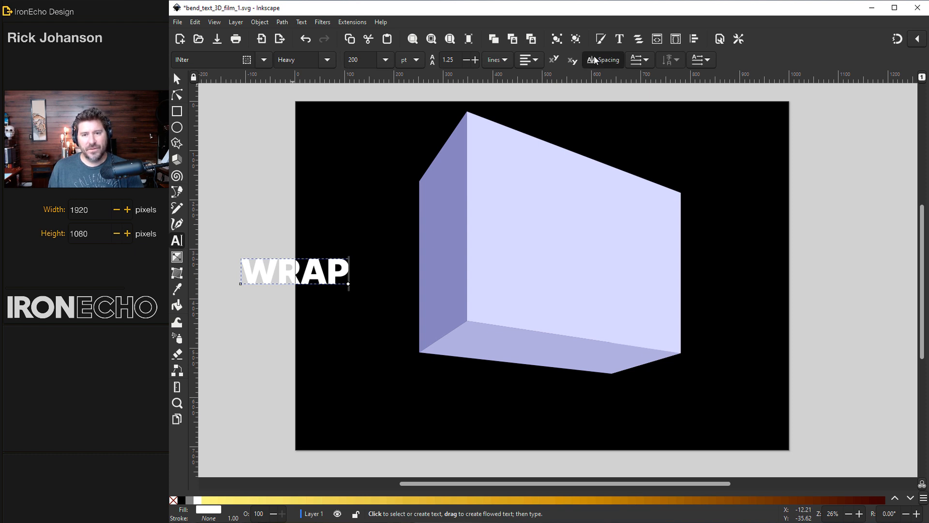
Set letter spacing to -5 and extend the text to 'WRAP TEXT AROUND A CORNER LIKE THI'.
left_click(602, 60)
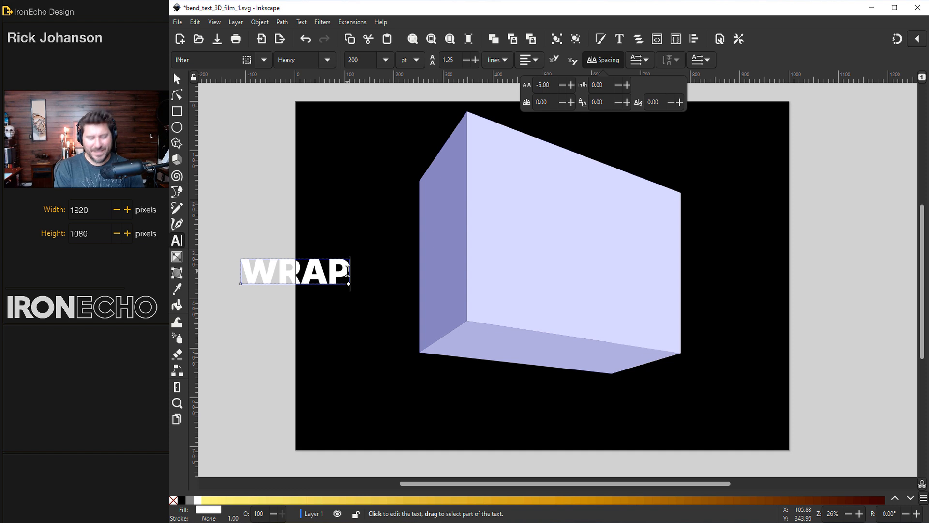
left_click(294, 272)
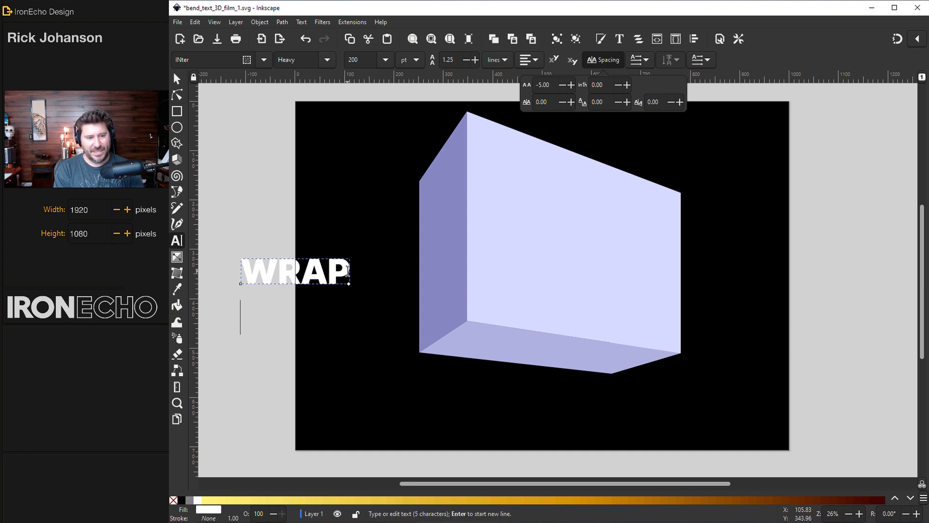
type("TEXT A")
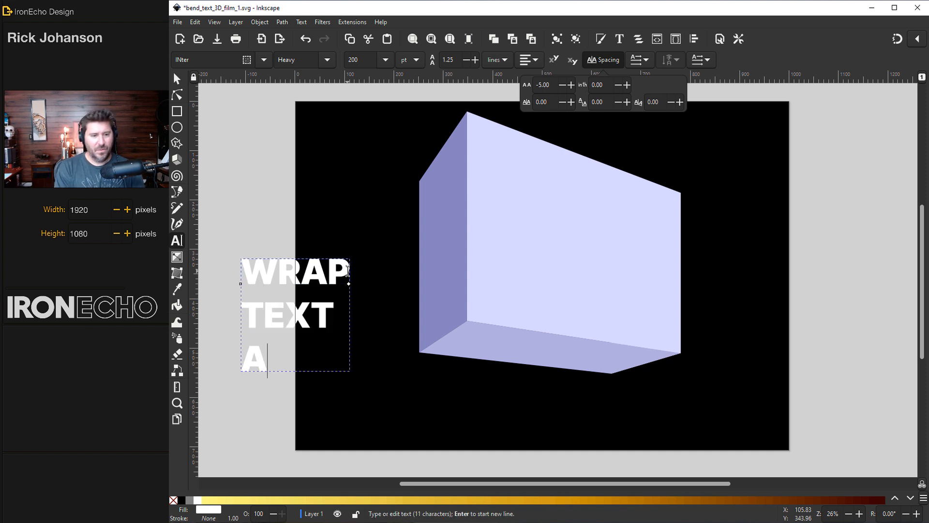
type("ROUND A CORN")
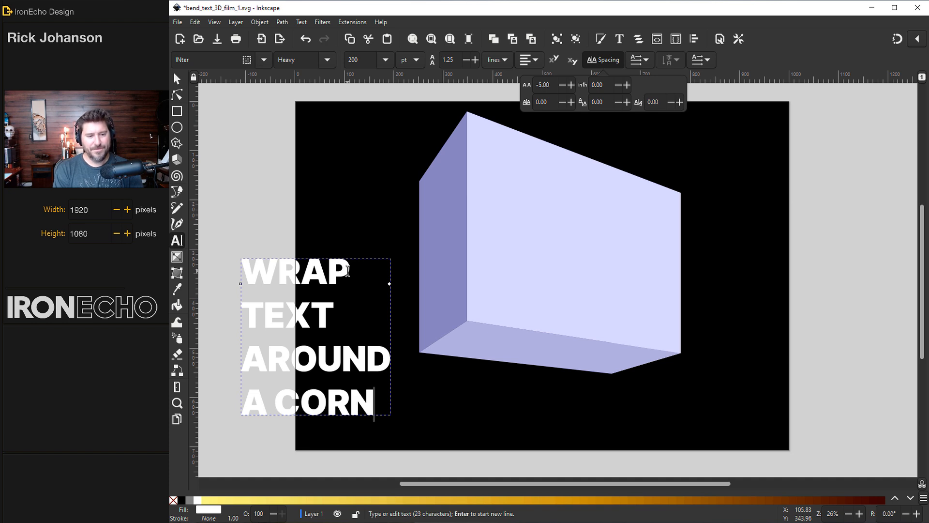
type("ER LIKE THI. SEE?")
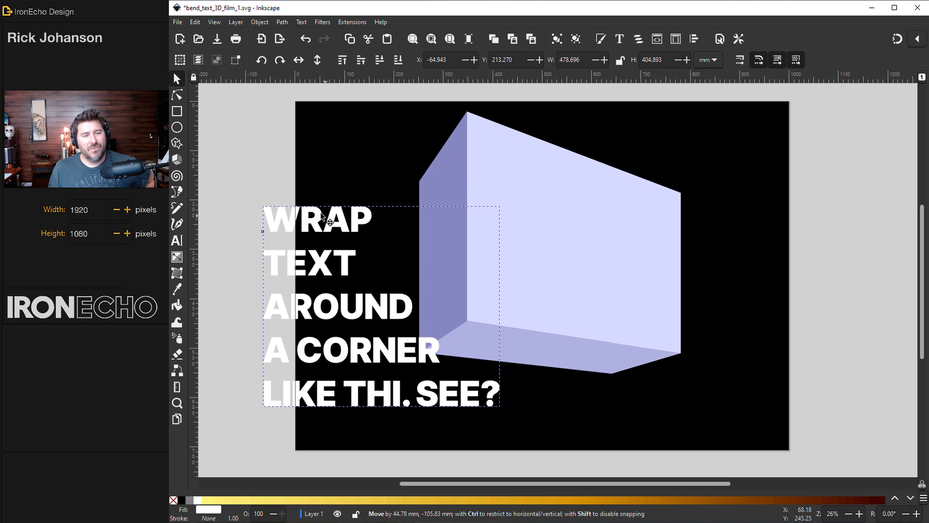
Set line spacing to 0.80 and move the text block to the lower left overlapping the box.
left_click_drag(380, 302, 367, 291)
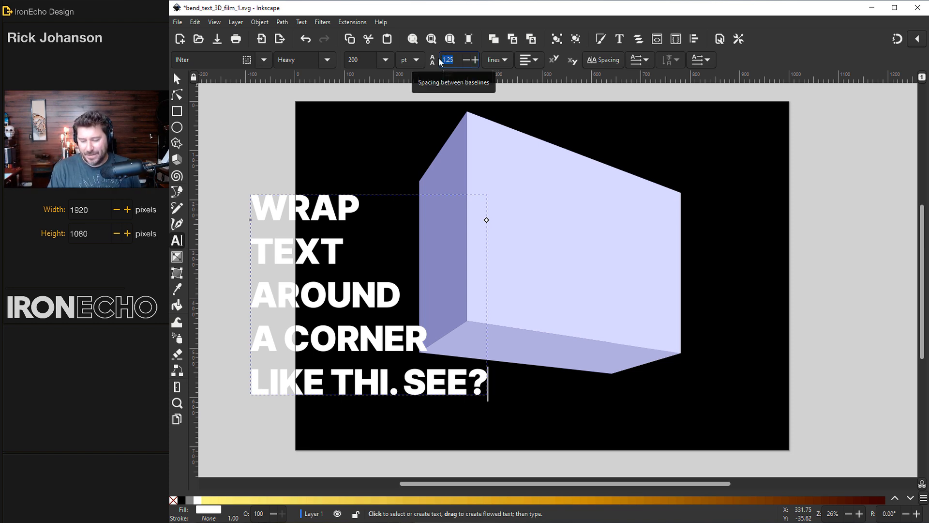
type("0.80")
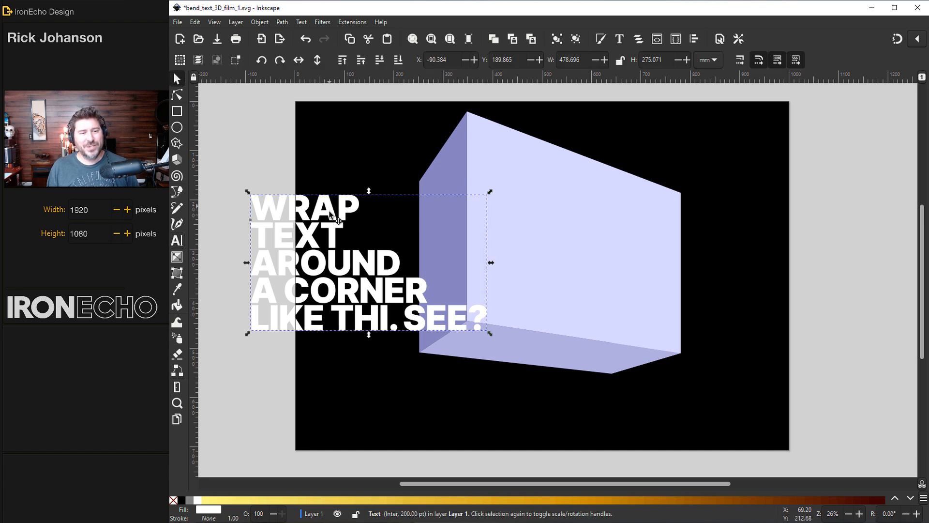
left_click_drag(368, 260, 415, 347)
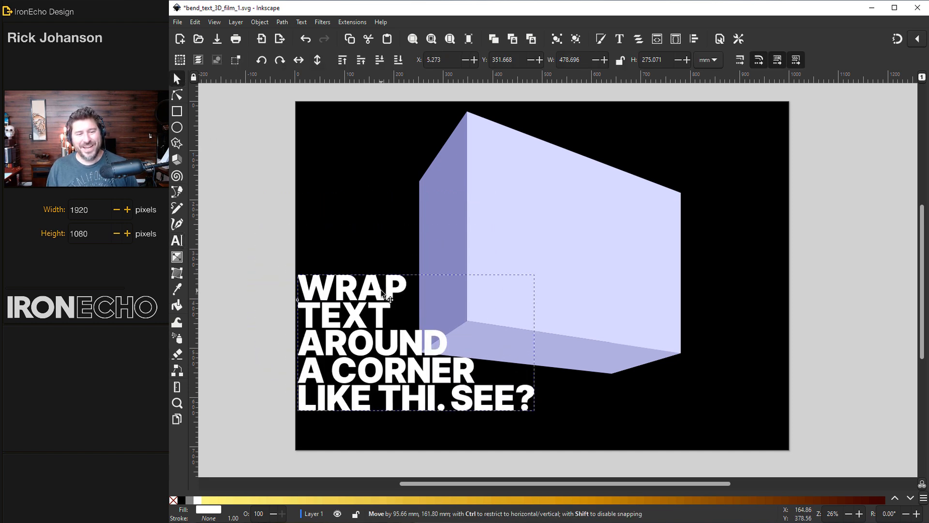
left_click_drag(385, 296, 421, 391)
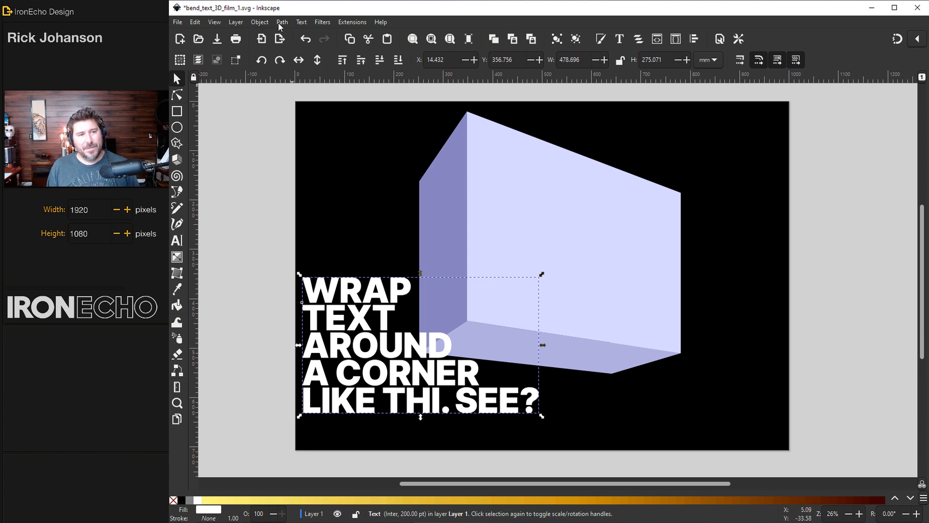
Convert the five-line text into a group of path objects via Path > Object to Path.
left_click(282, 22)
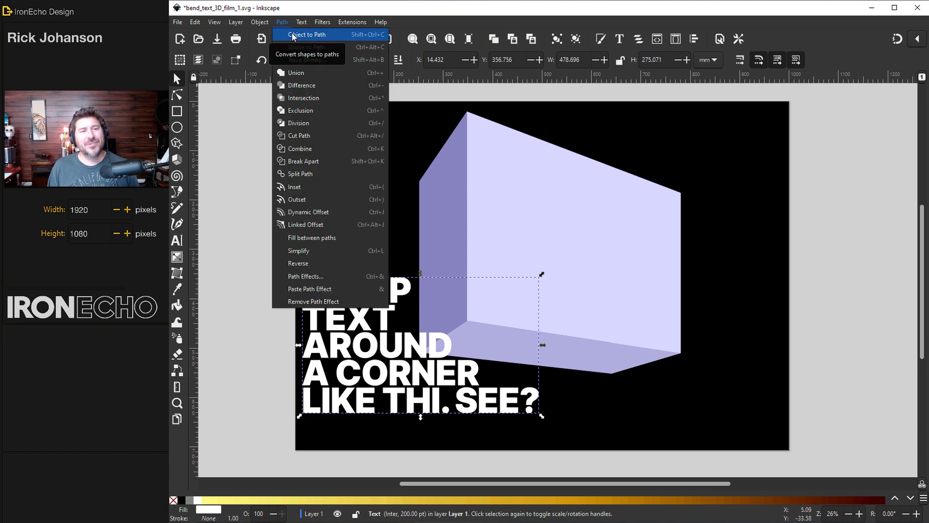
left_click(322, 35)
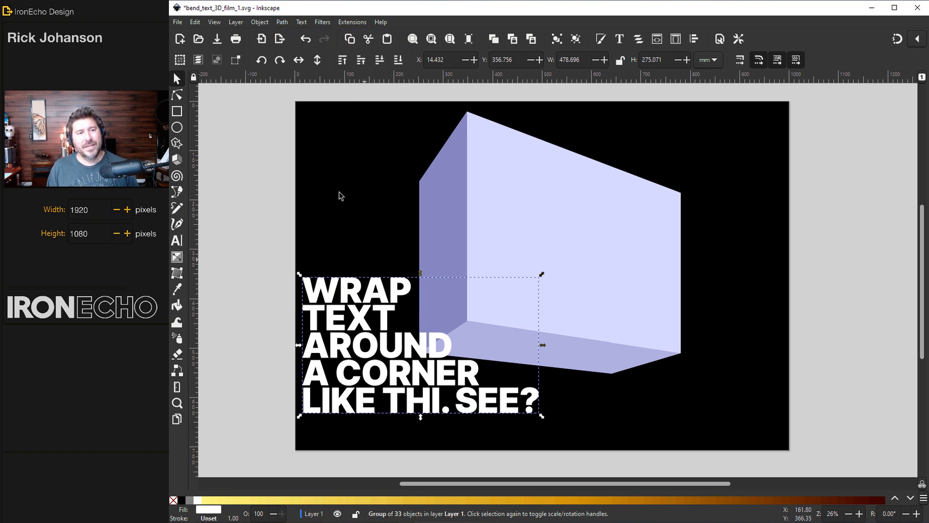
mouse_move(348, 199)
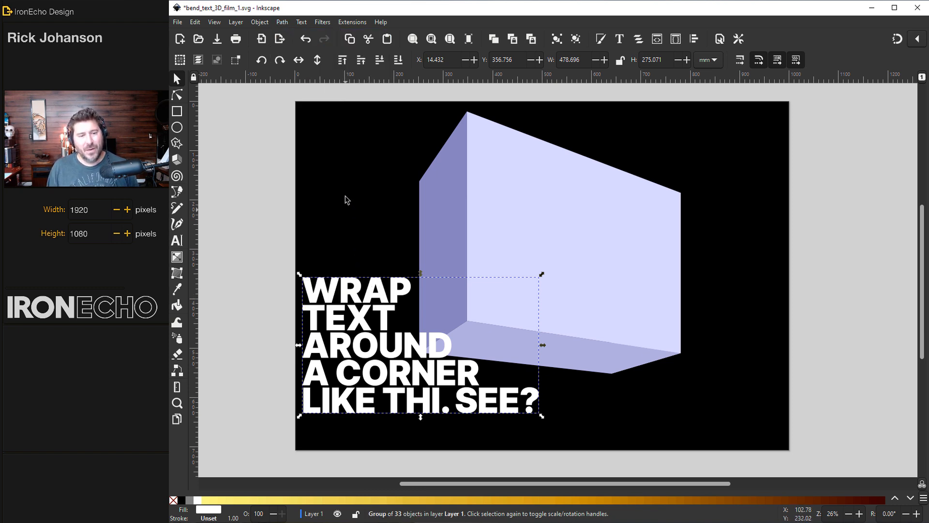
mouse_move(471, 318)
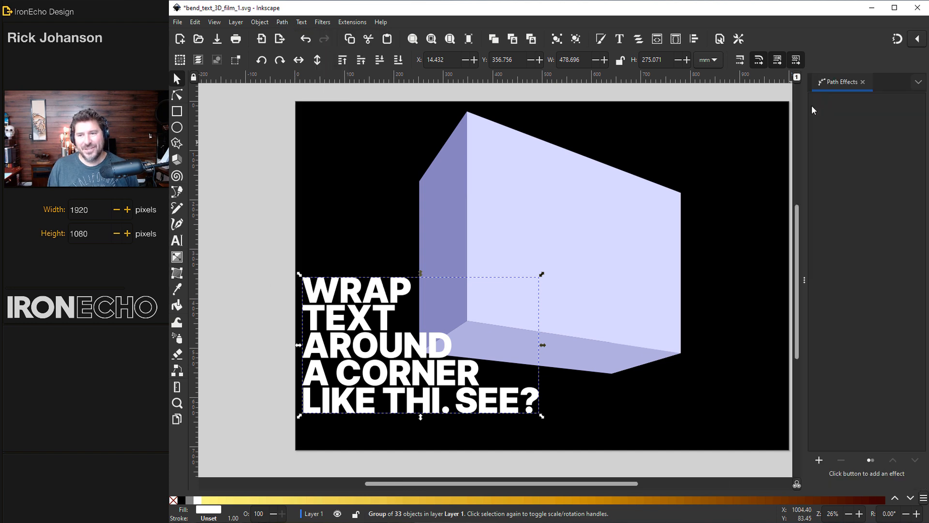
mouse_move(842, 150)
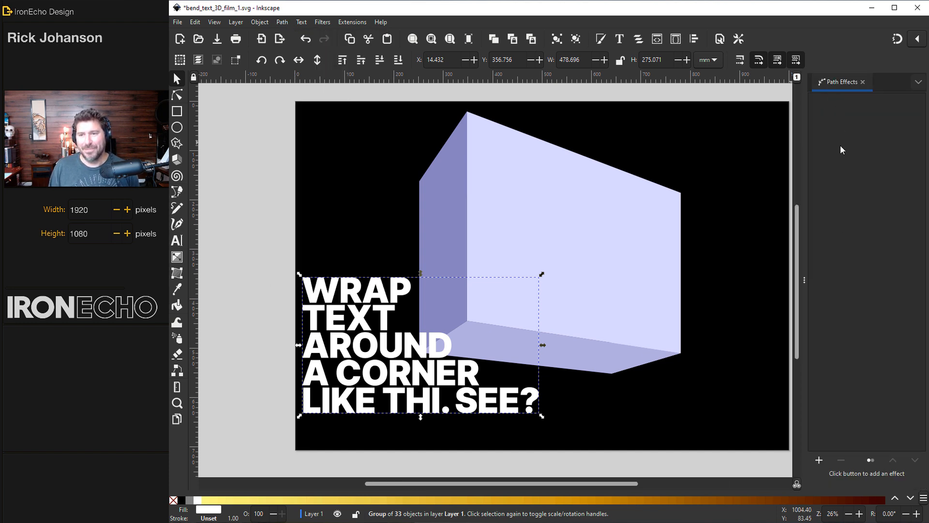
Add a Slice live path effect to the grouped text, cutting it along a vertical line.
left_click(819, 460)
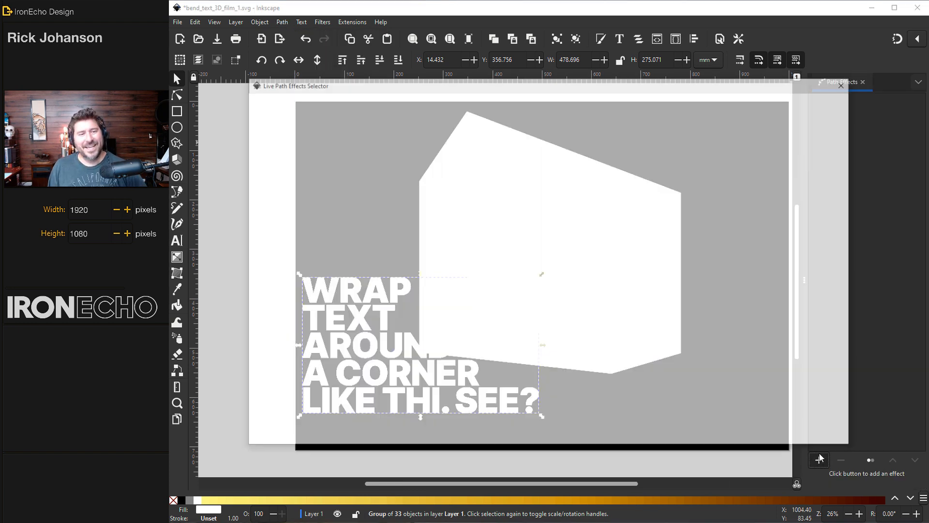
left_click(819, 459)
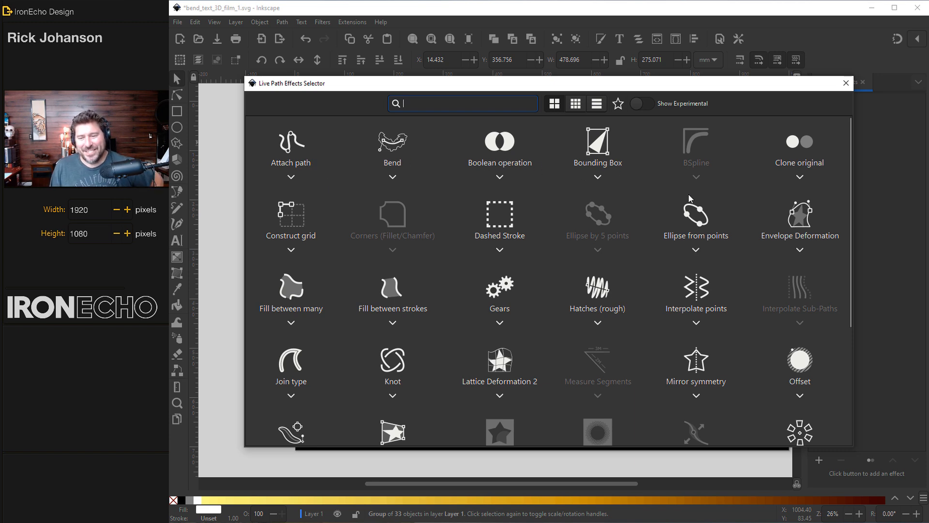
scroll("down", 3)
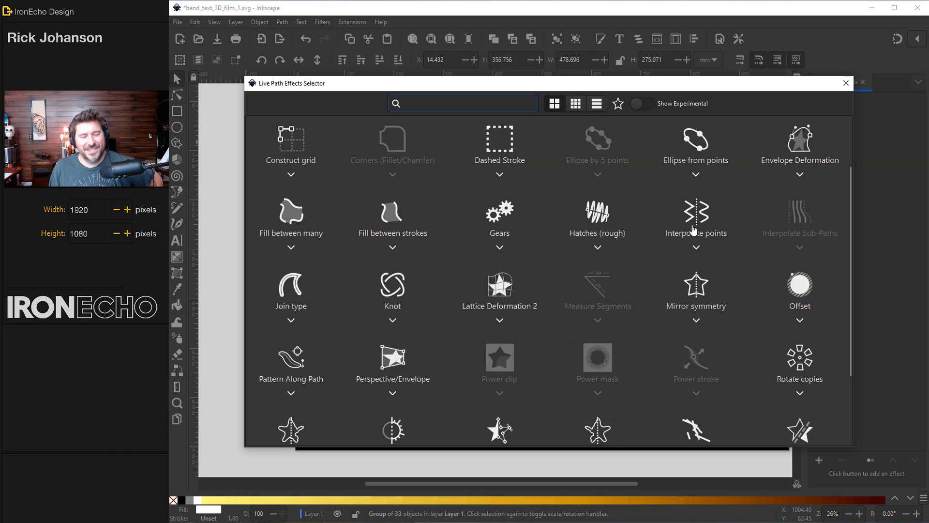
scroll("down", 3)
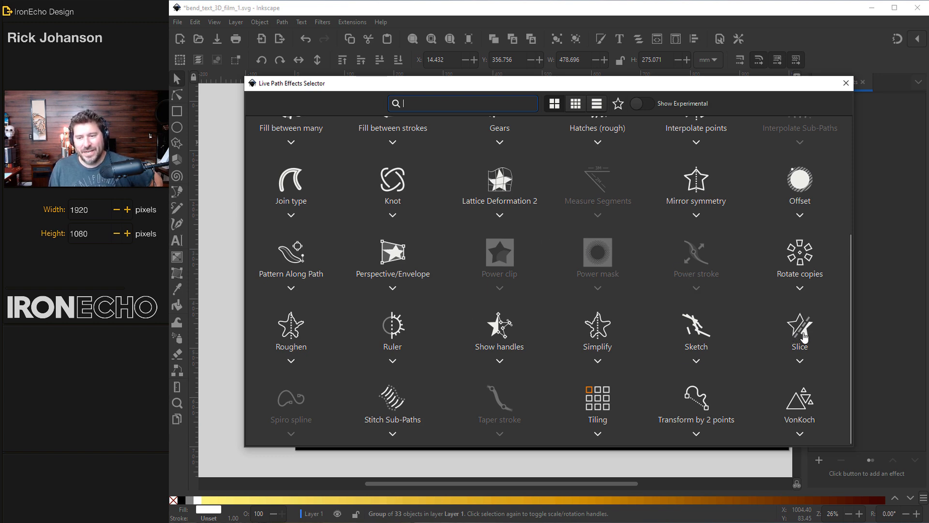
left_click(846, 84)
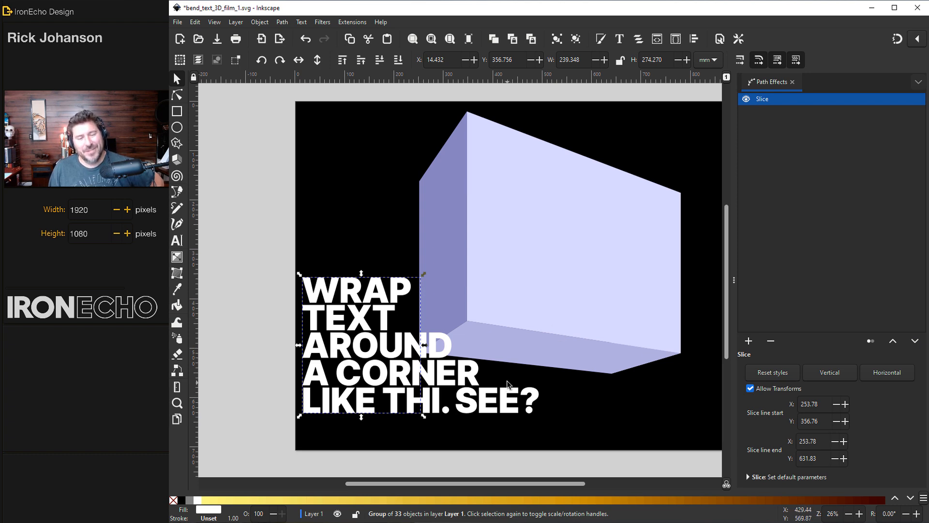
mouse_move(468, 121)
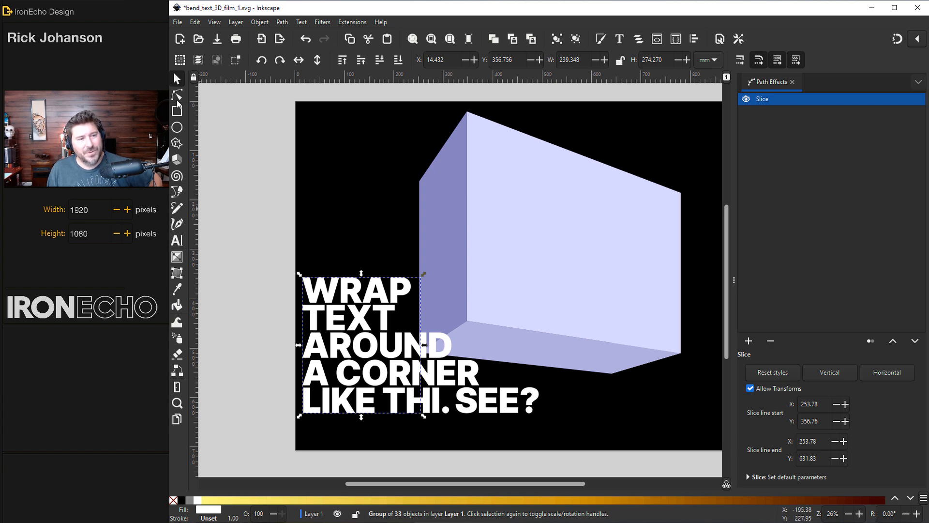
Adjust the slice so the text splits into a narrow left piece and a right piece below the box.
left_click(176, 94)
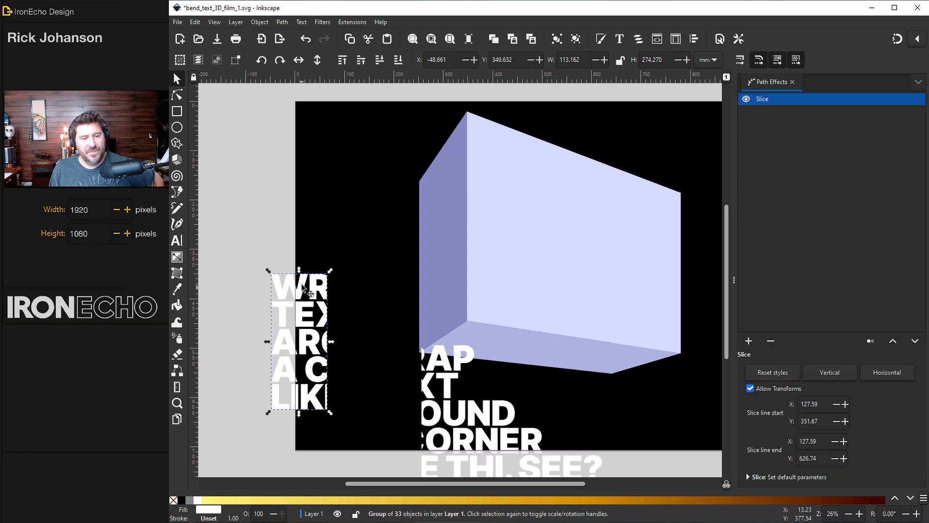
mouse_move(436, 240)
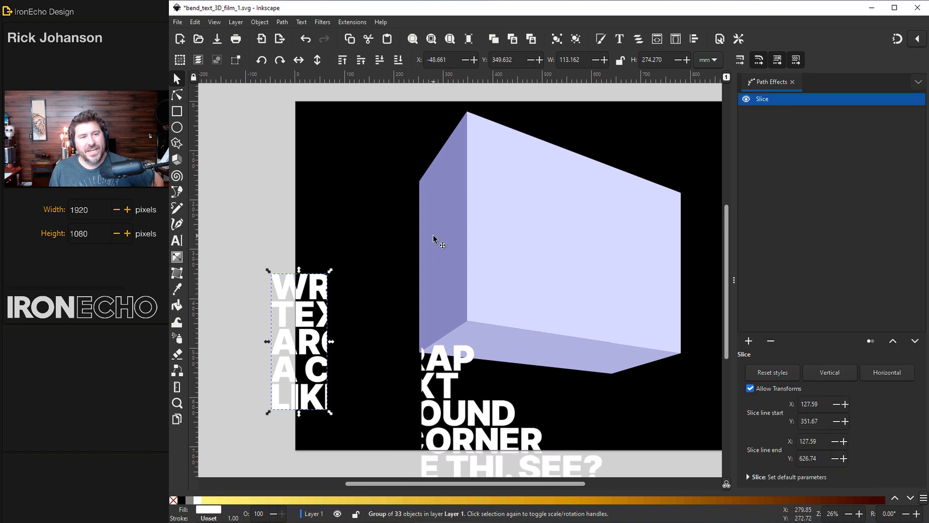
Convert the sliced left text group to paths and move it up beside the box's left face.
left_click(282, 21)
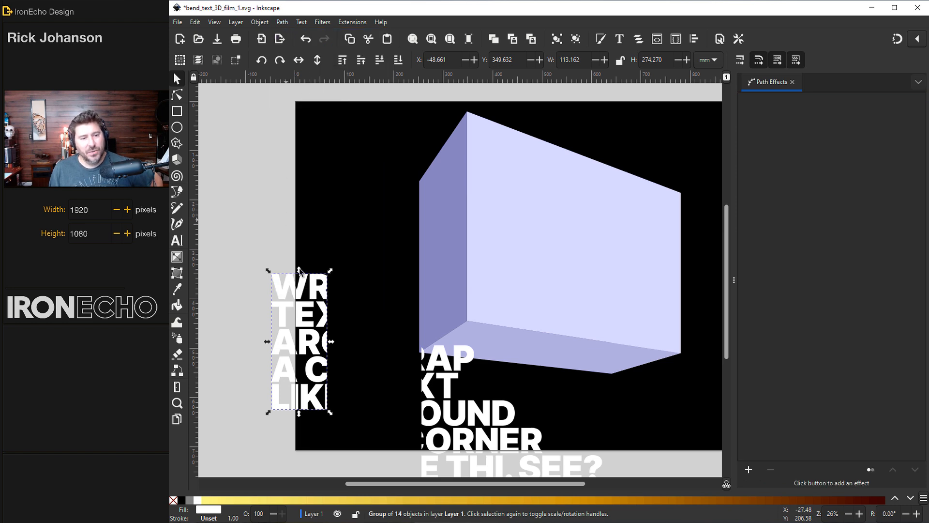
mouse_move(305, 317)
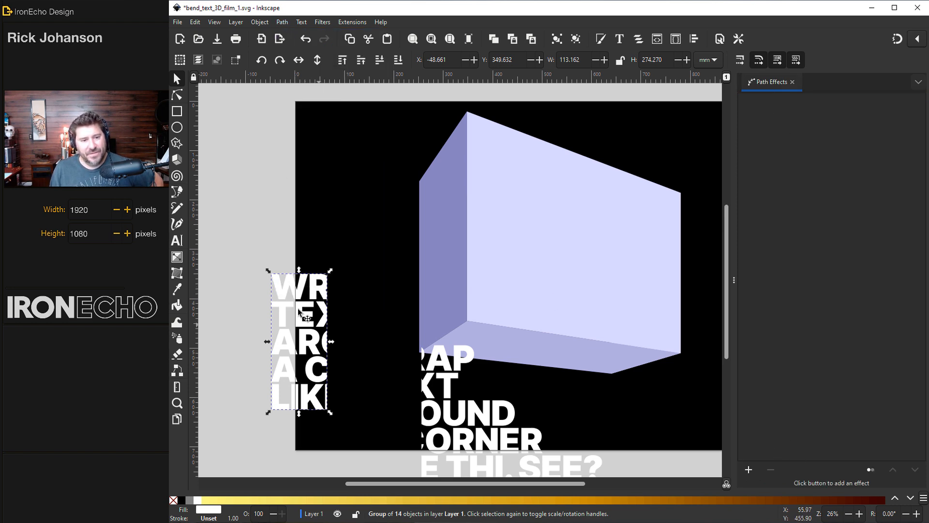
left_click_drag(299, 341, 320, 292)
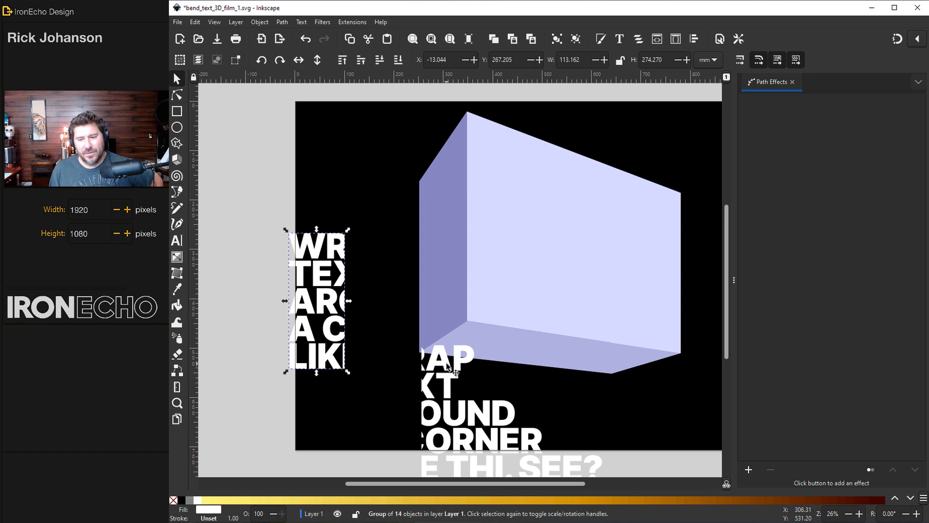
left_click(282, 21)
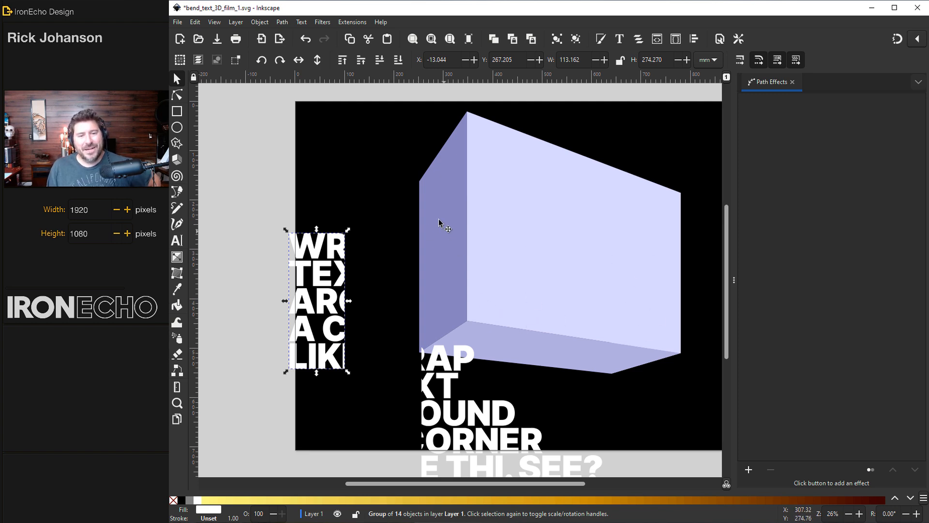
Select the lavender box faces and drag them aside to reveal the darker box underneath.
left_click(511, 293)
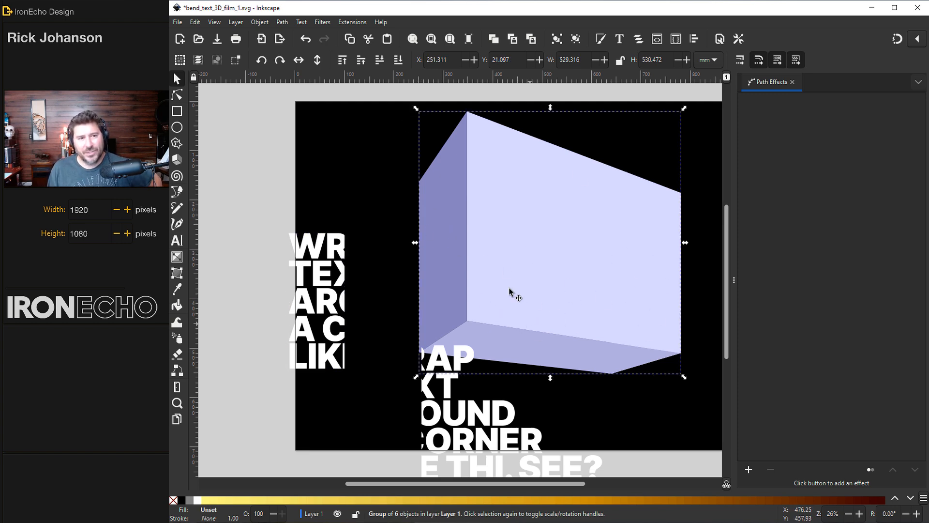
left_click(260, 21)
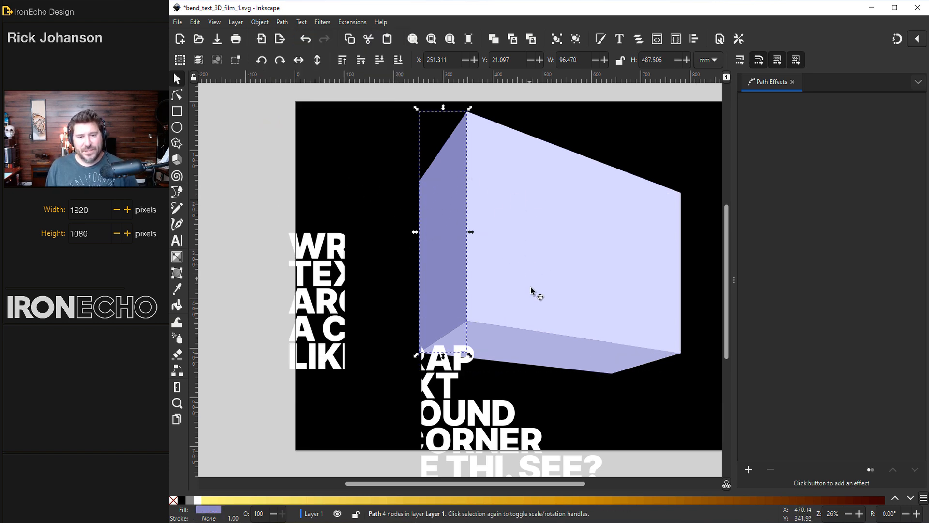
mouse_move(455, 246)
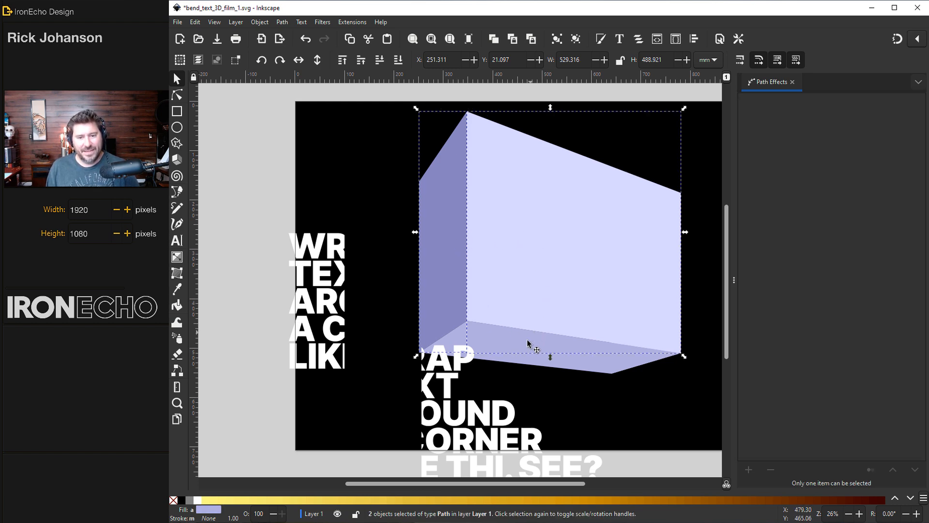
left_click_drag(527, 344, 498, 234)
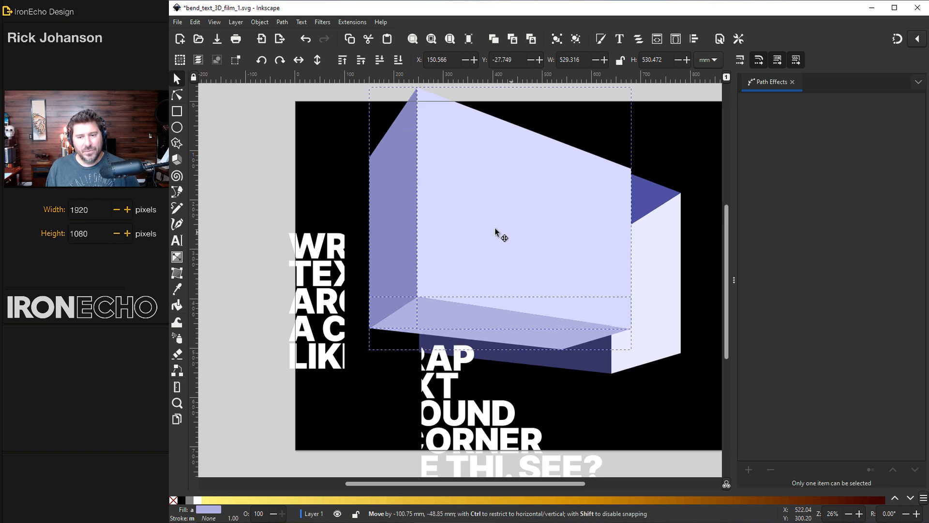
left_click_drag(500, 238, 561, 212)
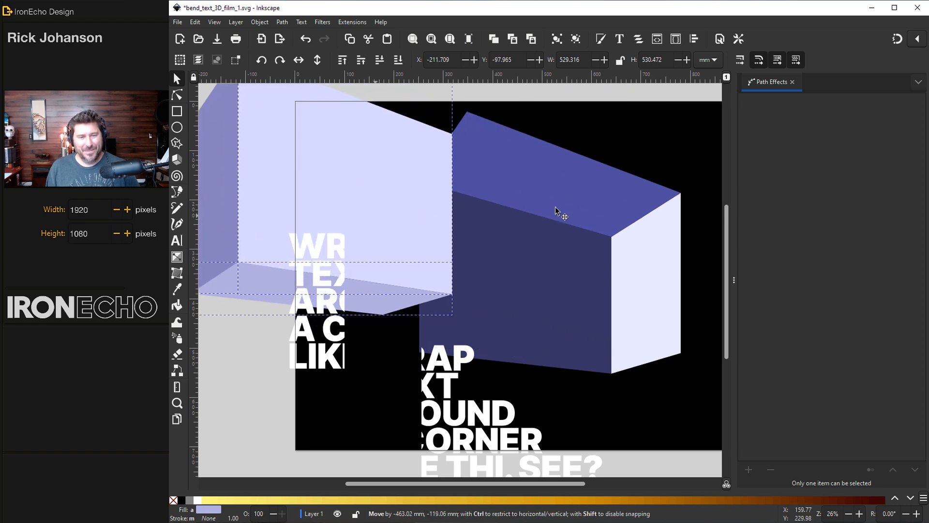
Select the darker box shapes beneath, then put the lavender box back over them.
left_click(263, 120)
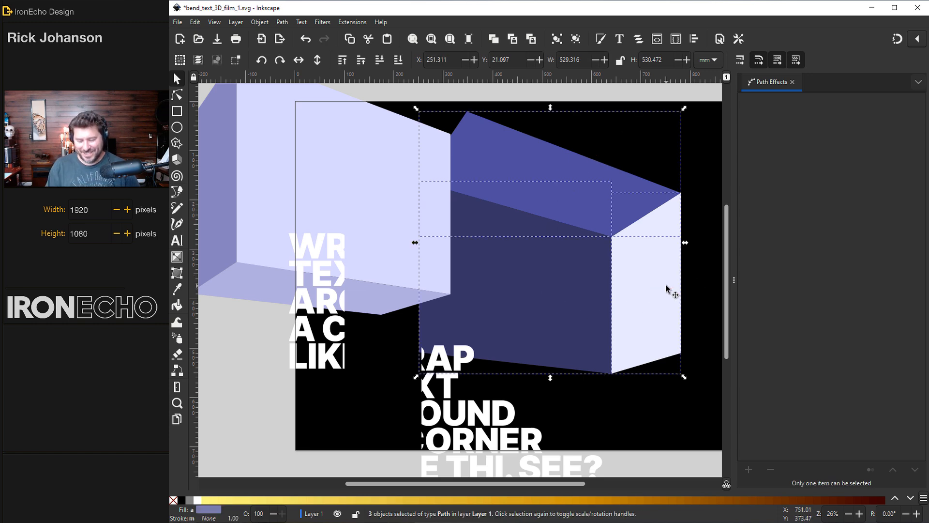
left_click_drag(667, 290, 480, 248)
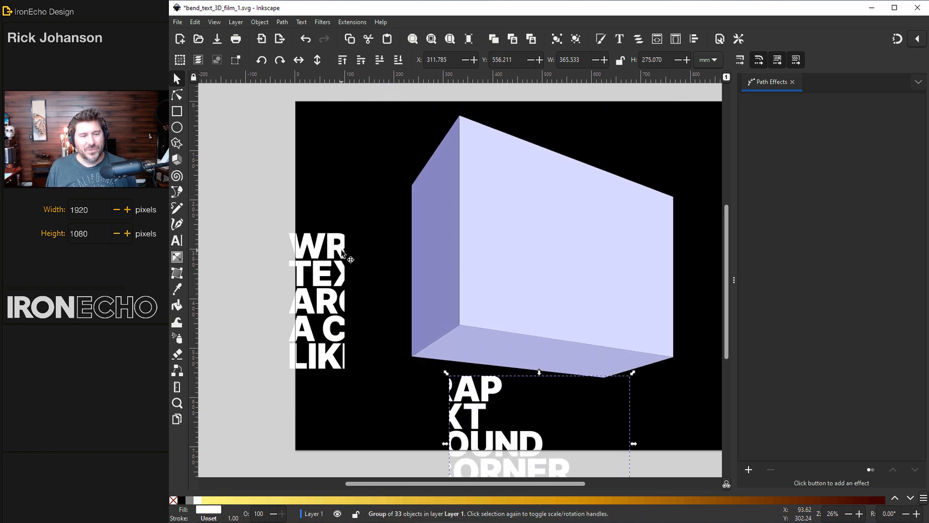
Select the left text piece together with the box's left face, ready for the Envelope extension.
left_click(321, 303)
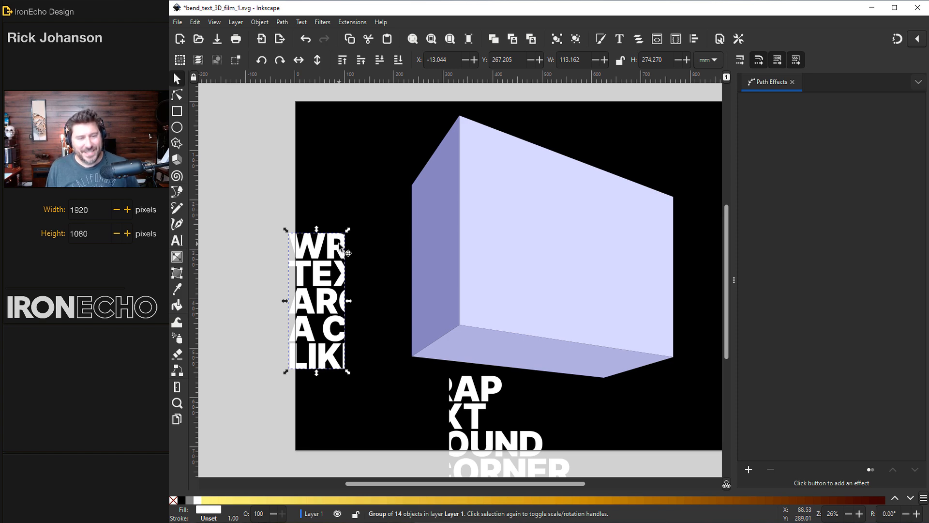
left_click(430, 196)
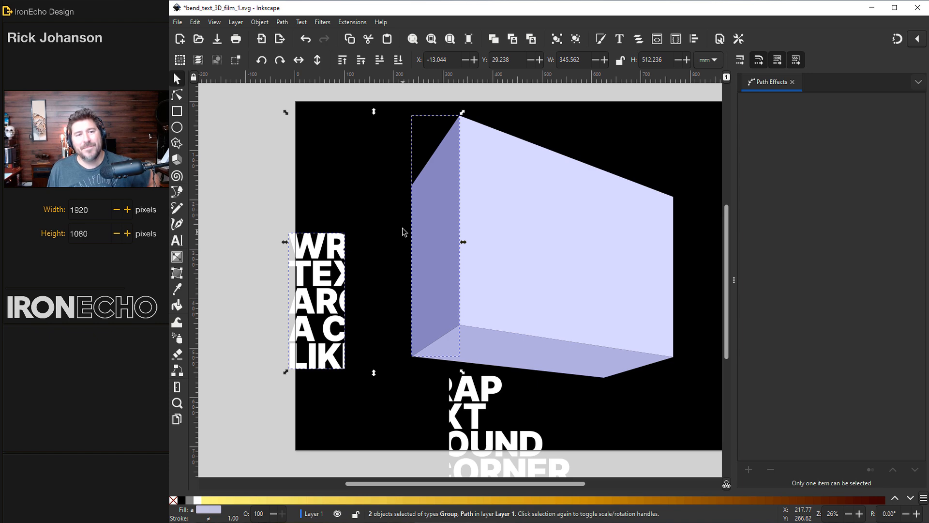
left_click(352, 22)
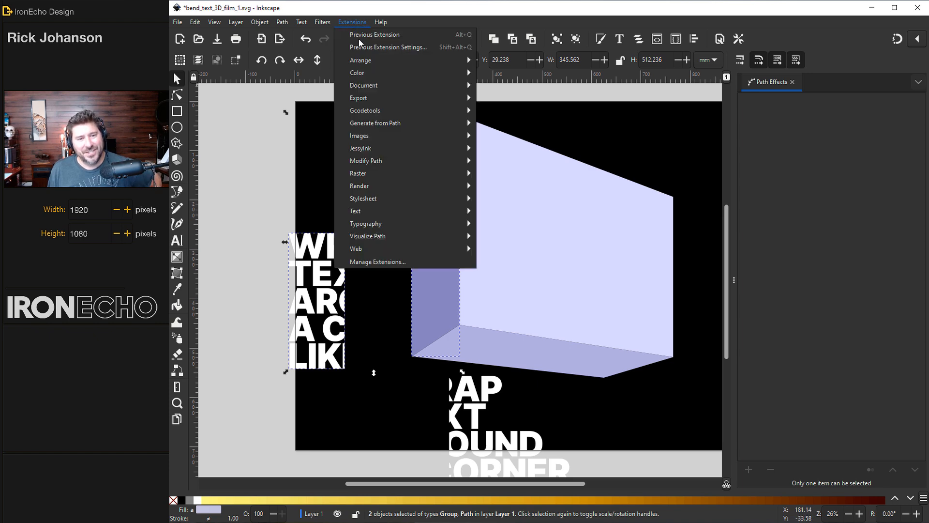
mouse_move(366, 161)
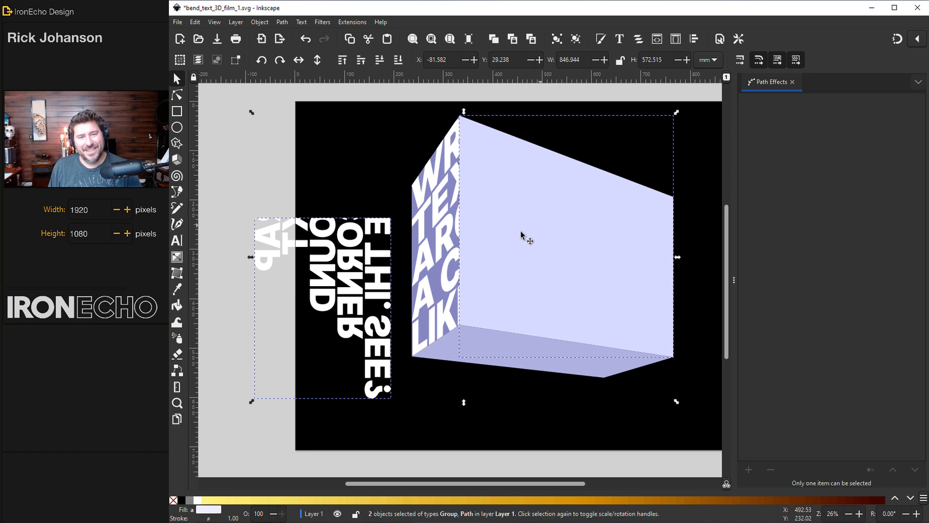
left_click(353, 21)
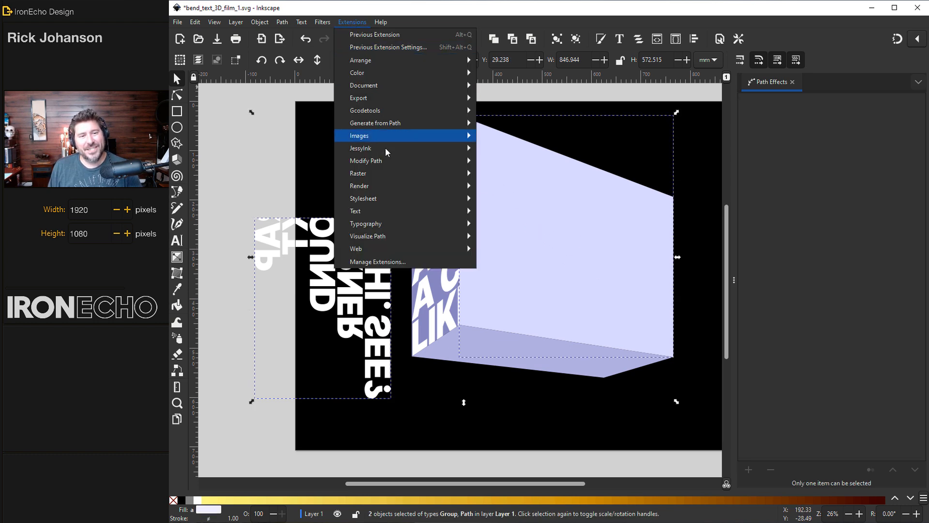
mouse_move(365, 161)
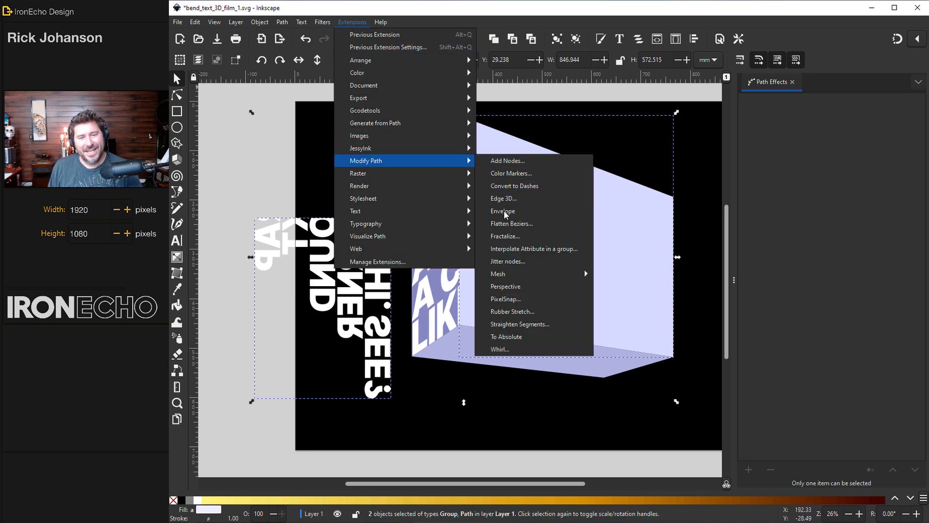
left_click(503, 211)
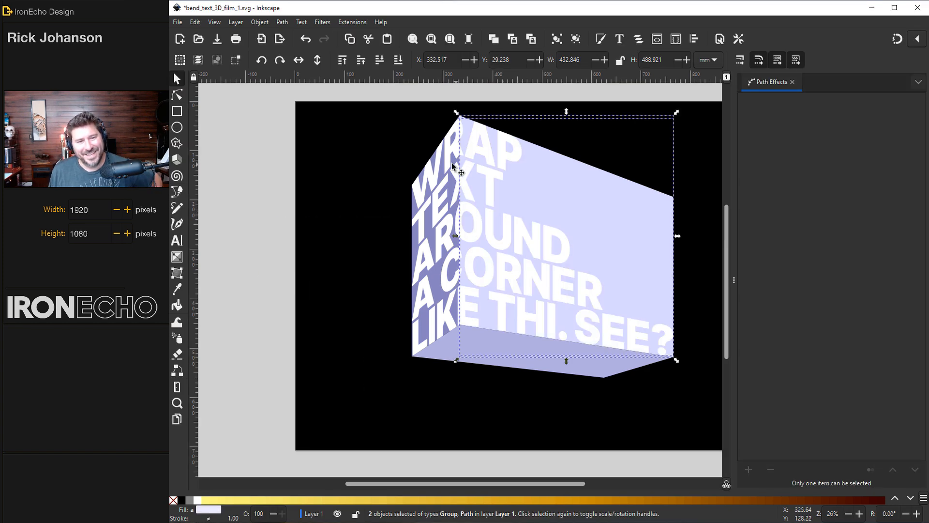
mouse_move(469, 279)
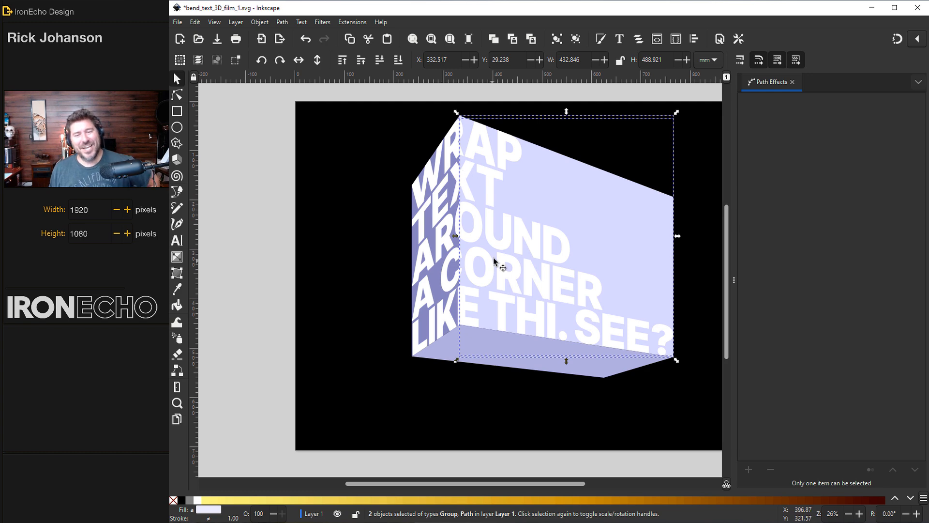
scroll("down", 3)
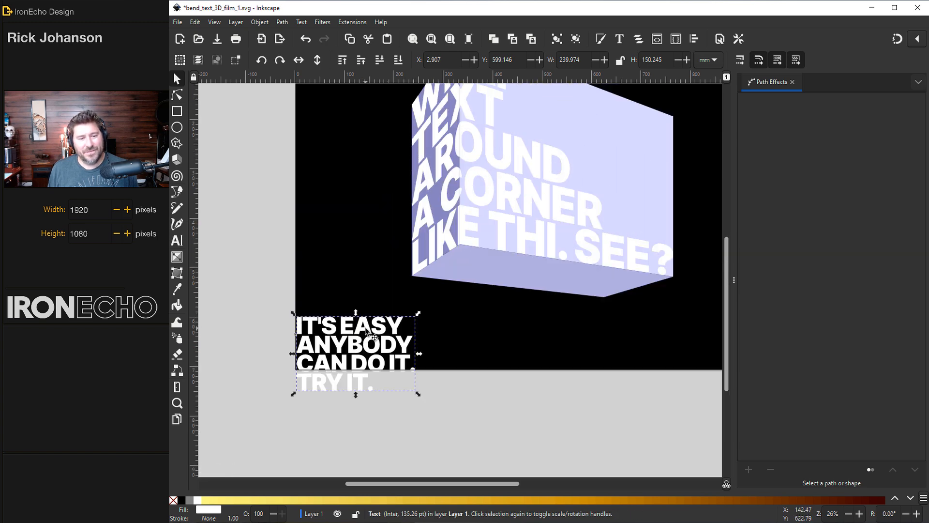
Move the IT'S EASY paragraph beside the page, convert it to paths and rotate it 90°.
left_click_drag(356, 352, 318, 319)
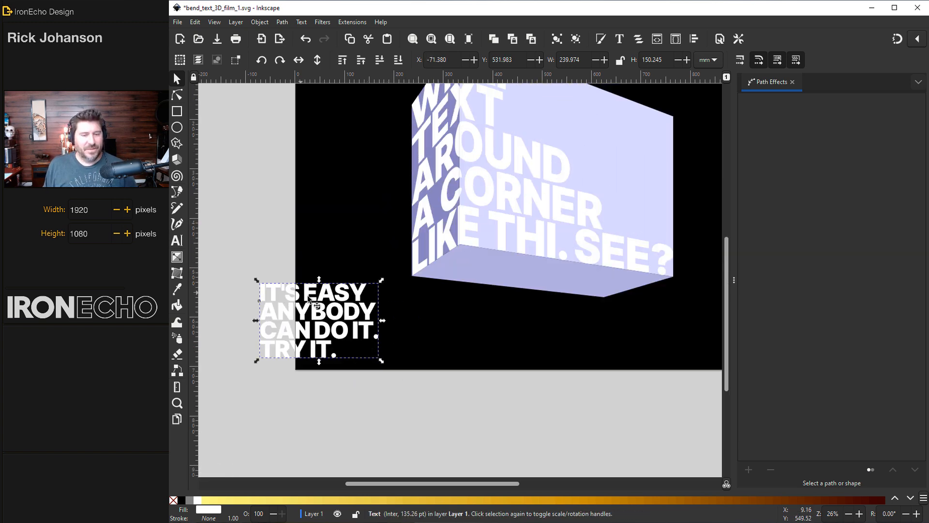
left_click(488, 277)
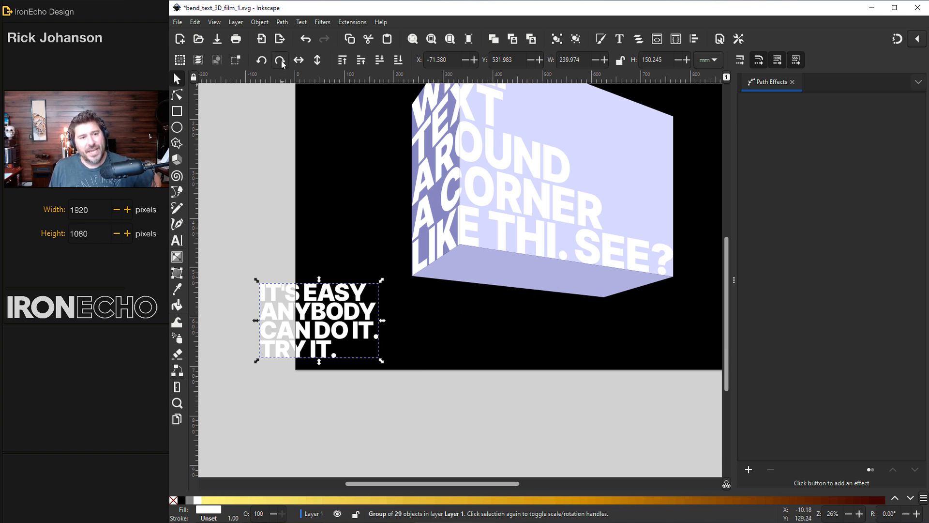
left_click(279, 60)
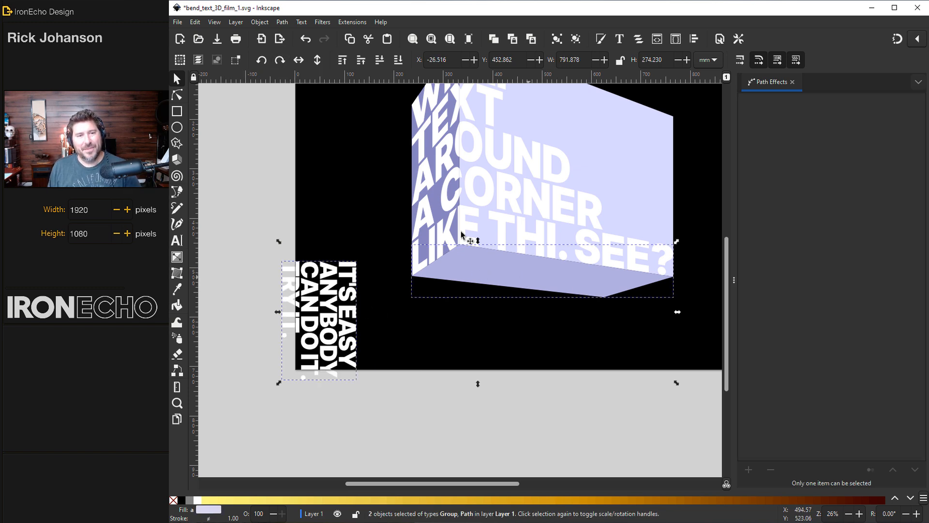
Apply Perspective to wrap the paragraph onto the bottom face and select the wrapped lettering.
left_click(353, 21)
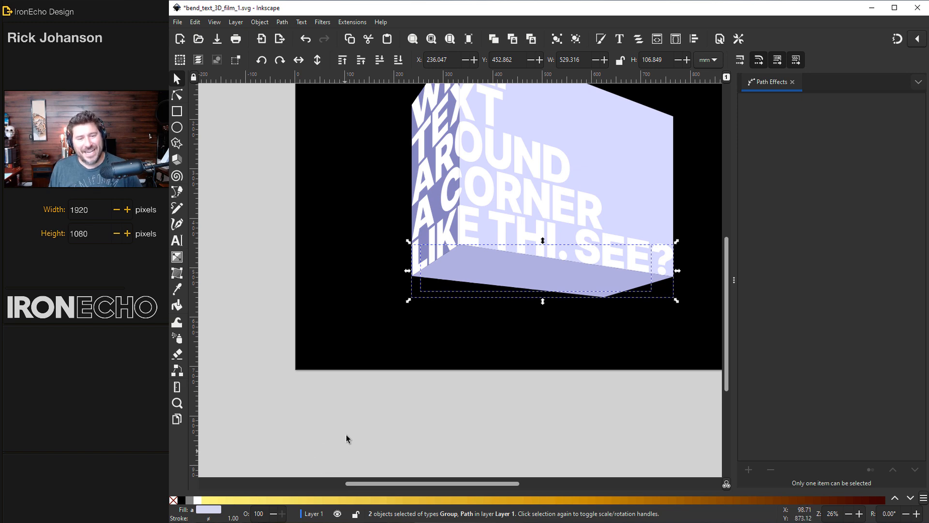
left_click(480, 240)
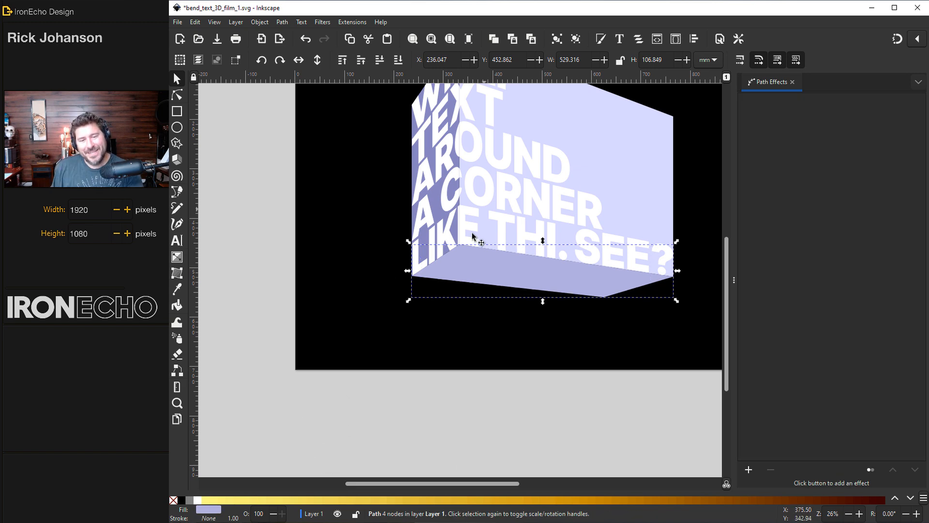
mouse_move(478, 287)
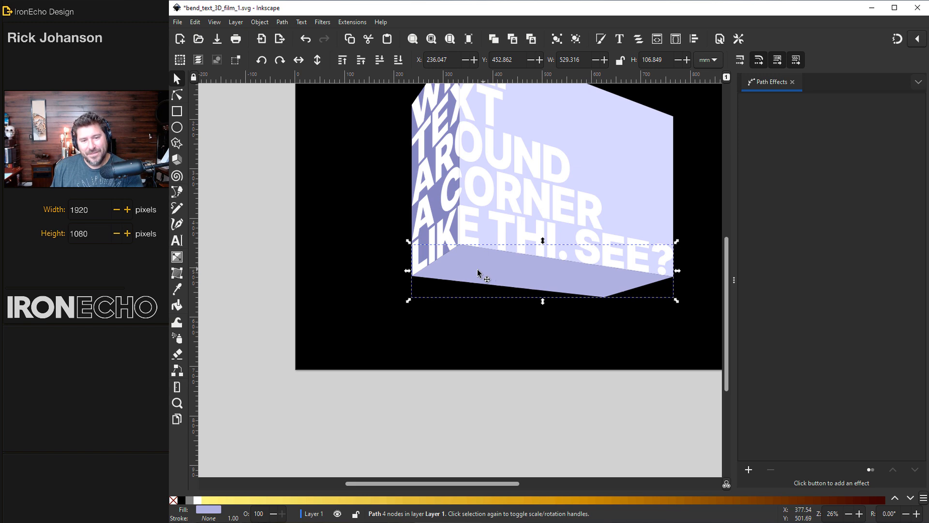
mouse_move(578, 280)
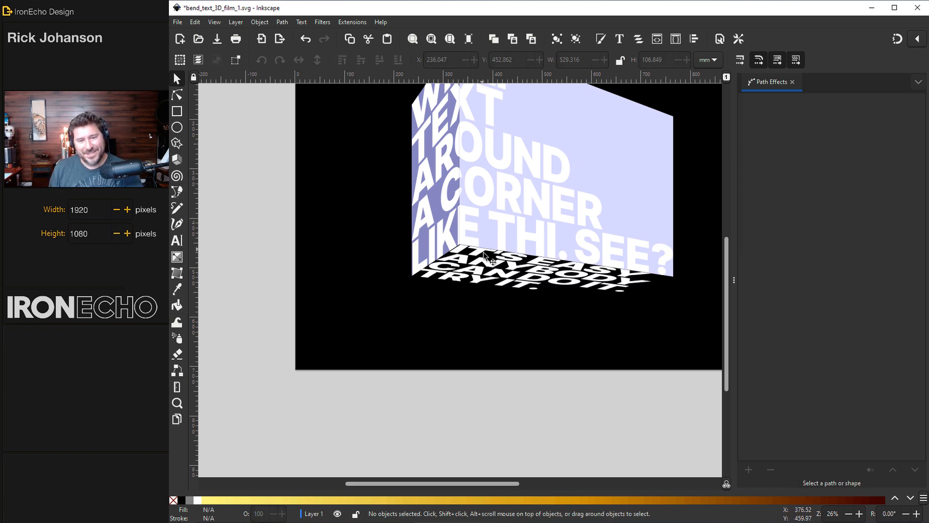
left_click(484, 257)
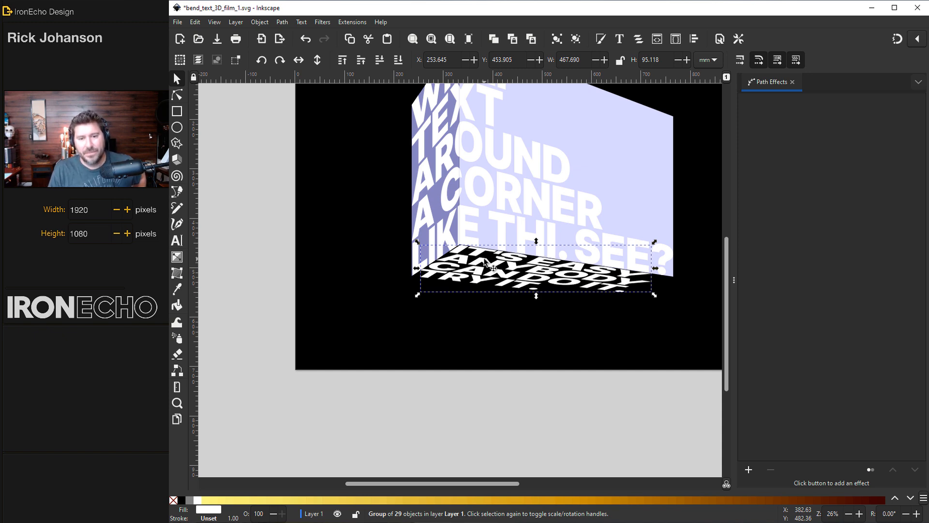
mouse_move(580, 275)
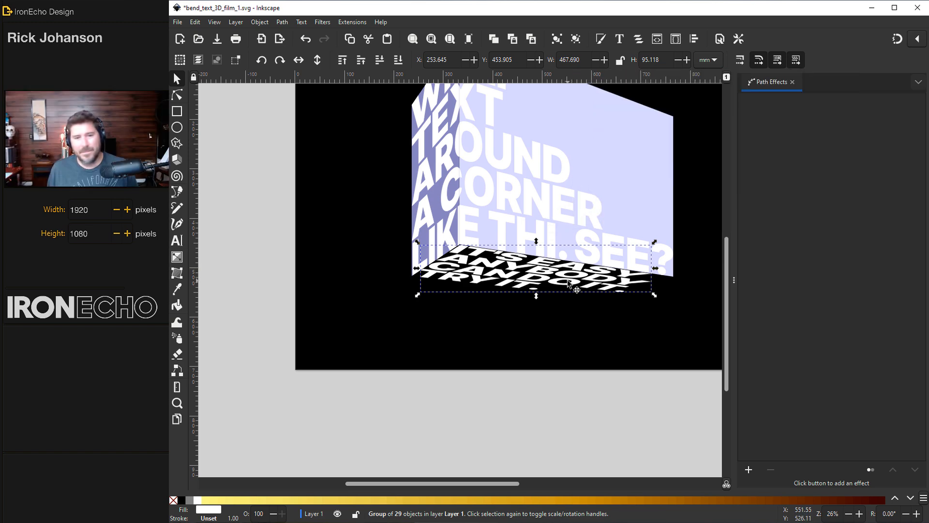
mouse_move(556, 250)
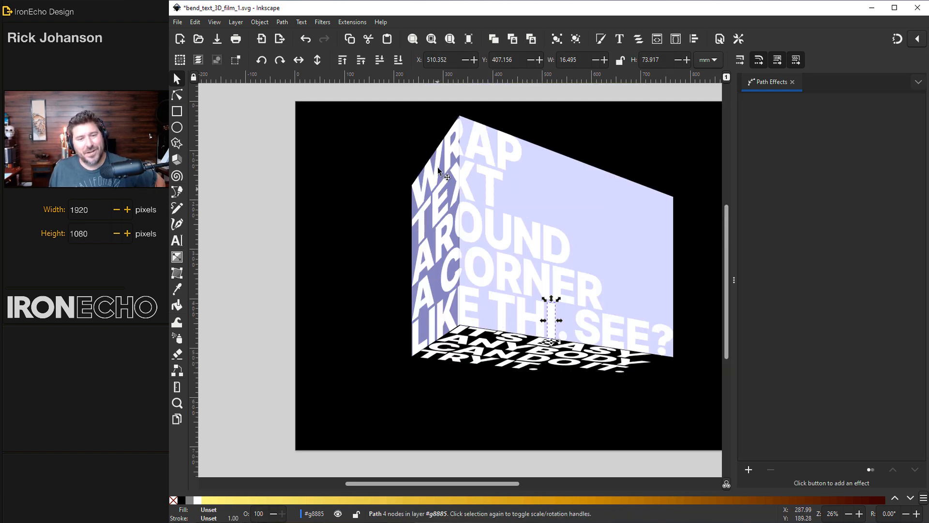
mouse_move(440, 341)
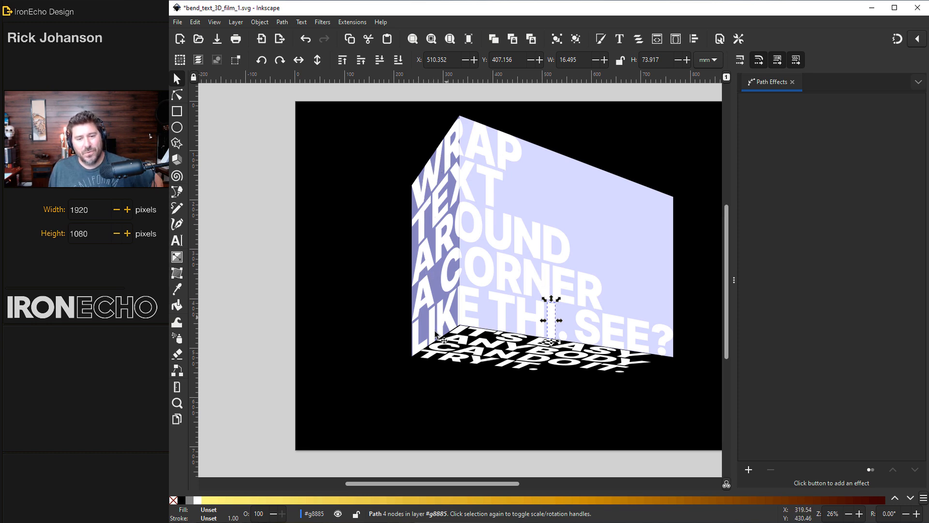
mouse_move(248, 126)
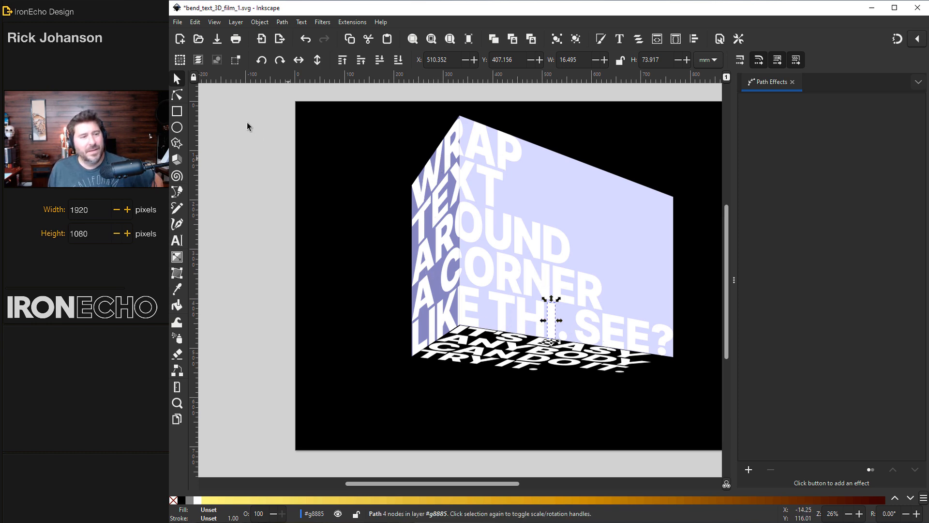
Delete the pale front face so the front lettering sits directly on the black page.
left_click(573, 204)
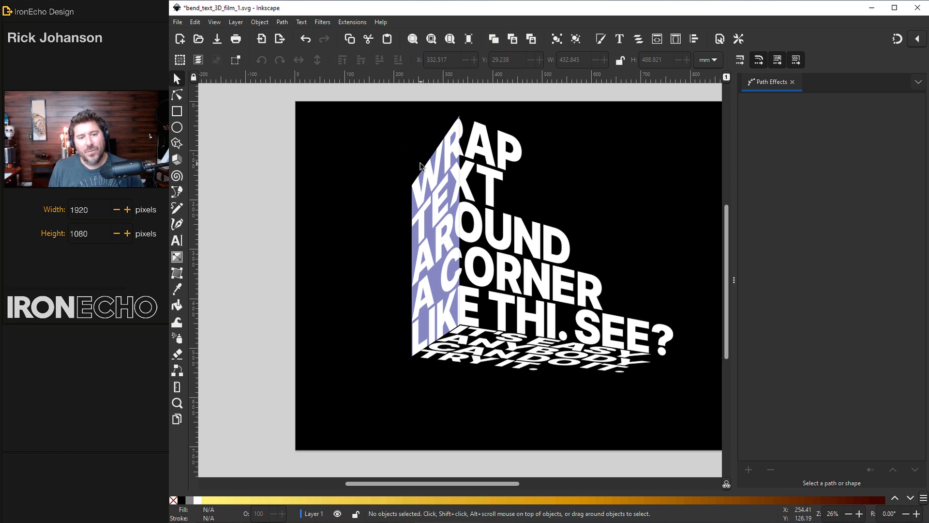
mouse_move(506, 249)
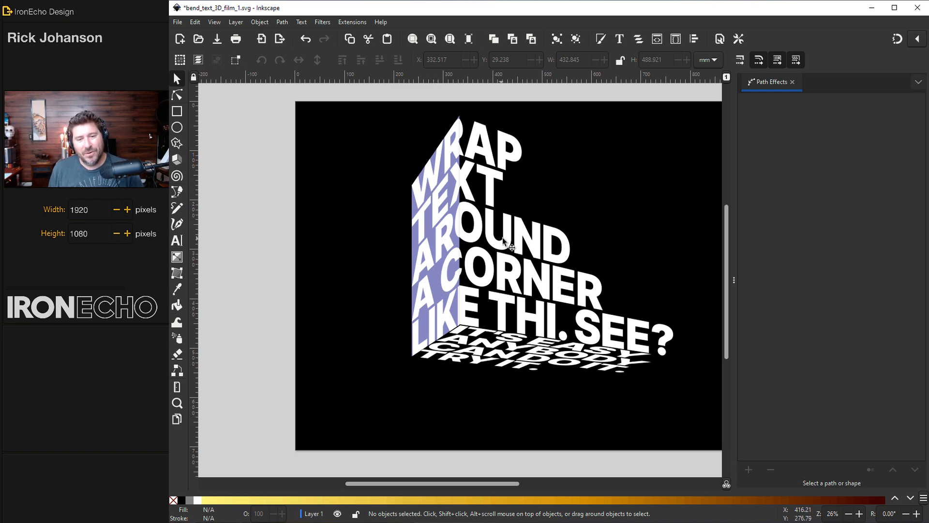
Set the front-face lettering's fill to medium gray via Fill and Stroke HSL lightness.
left_click(507, 247)
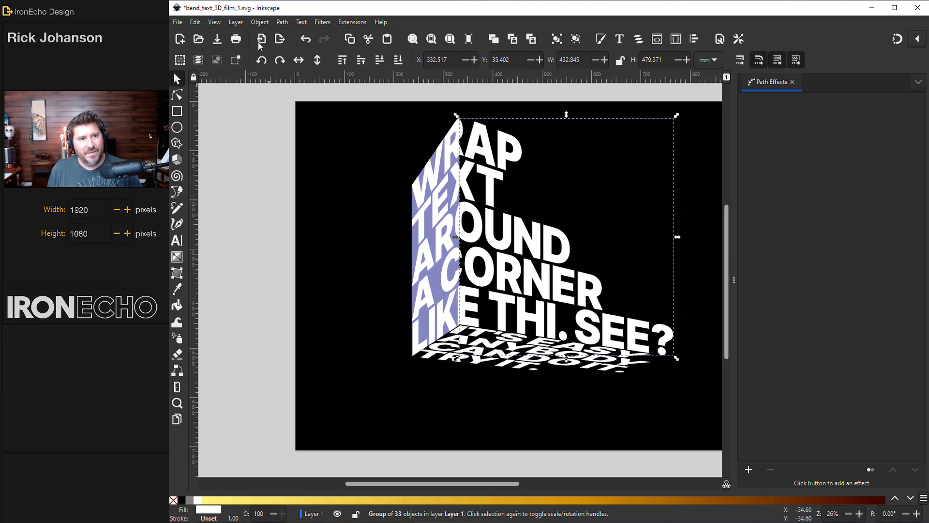
left_click(259, 21)
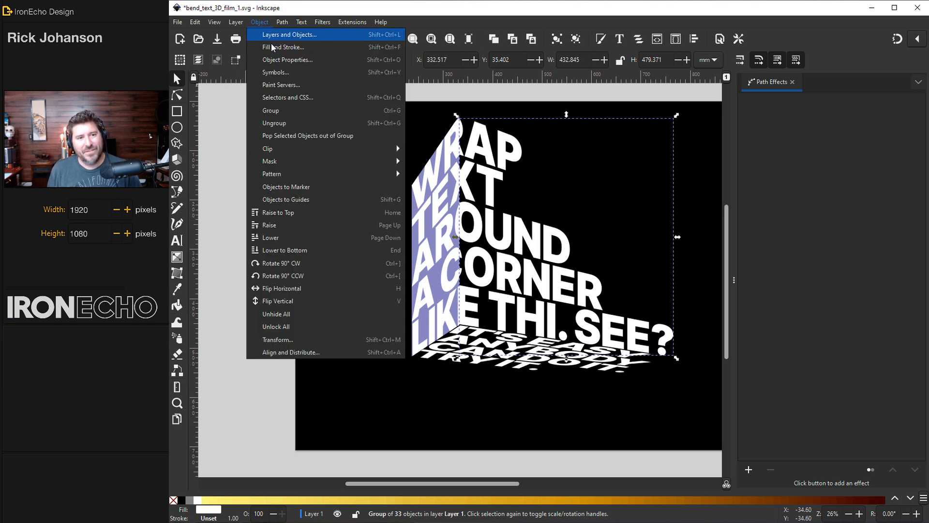
left_click(283, 46)
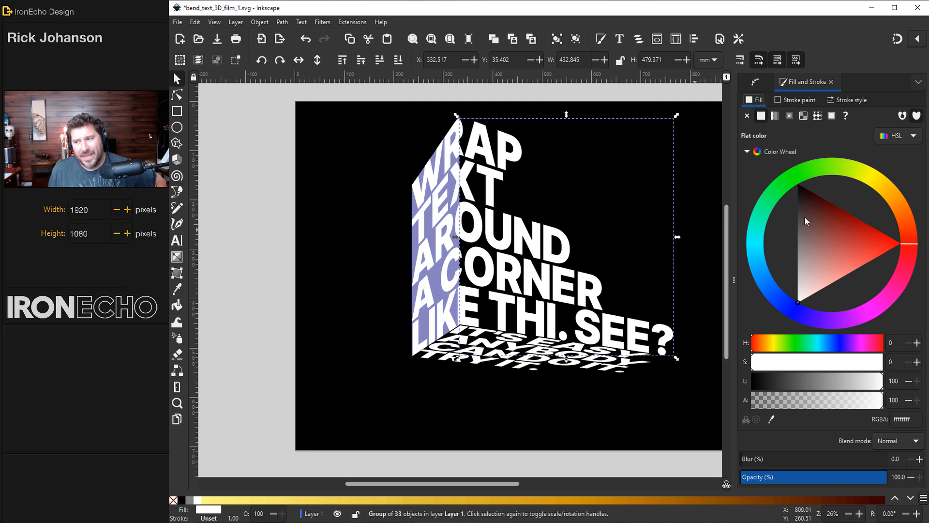
left_click(800, 239)
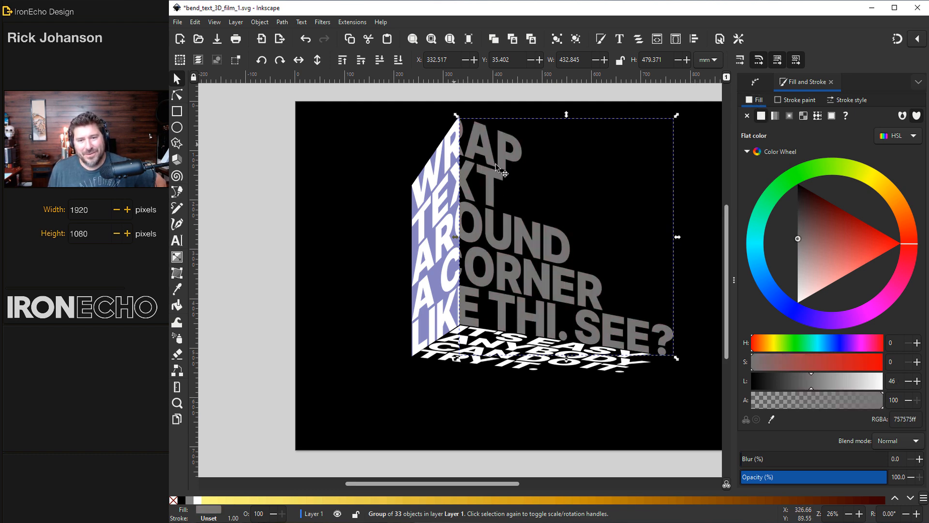
mouse_move(796, 279)
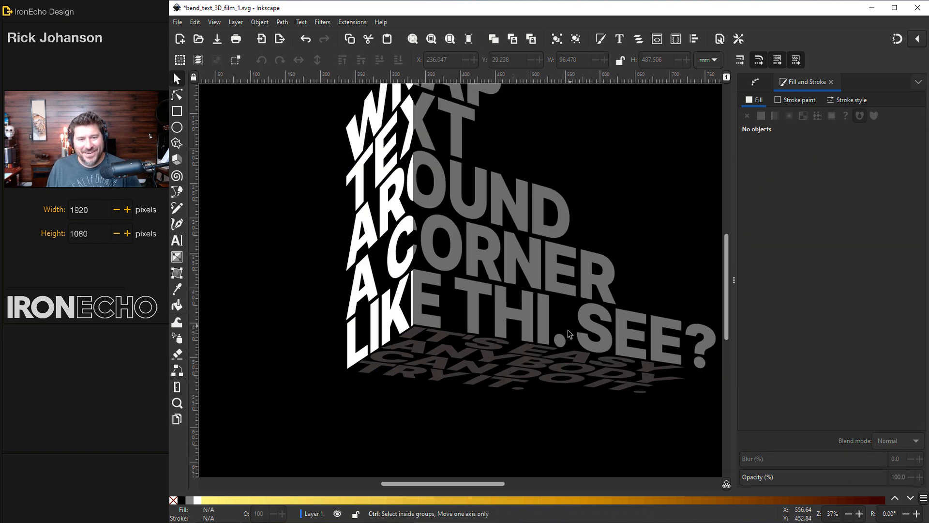
left_click_drag(355, 483, 451, 483)
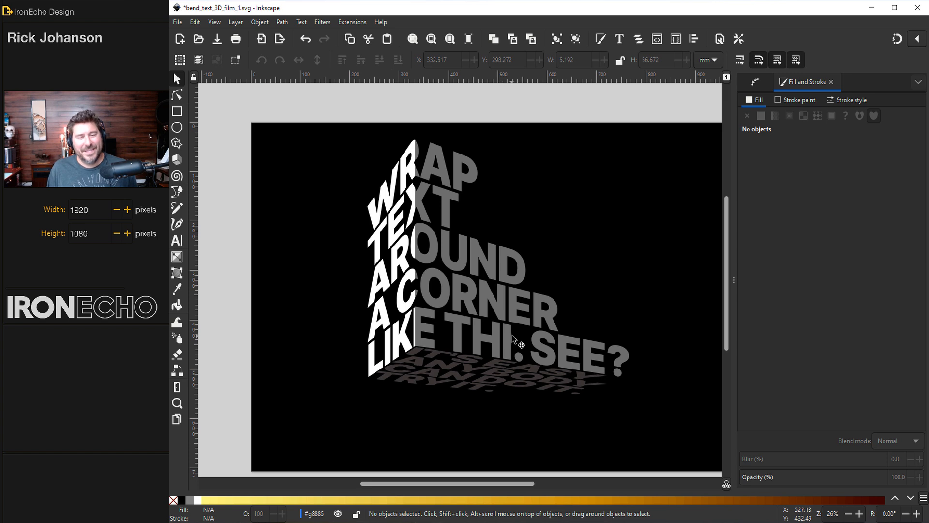
mouse_move(435, 221)
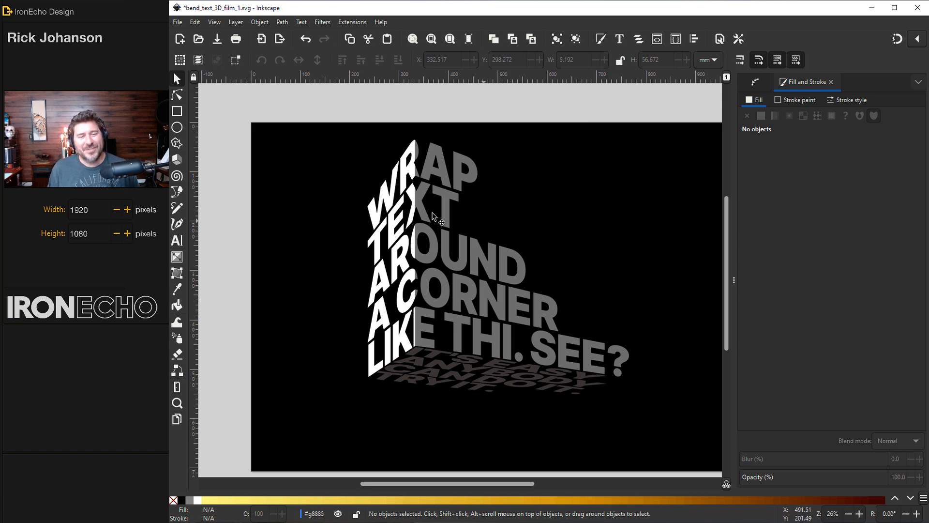
mouse_move(429, 203)
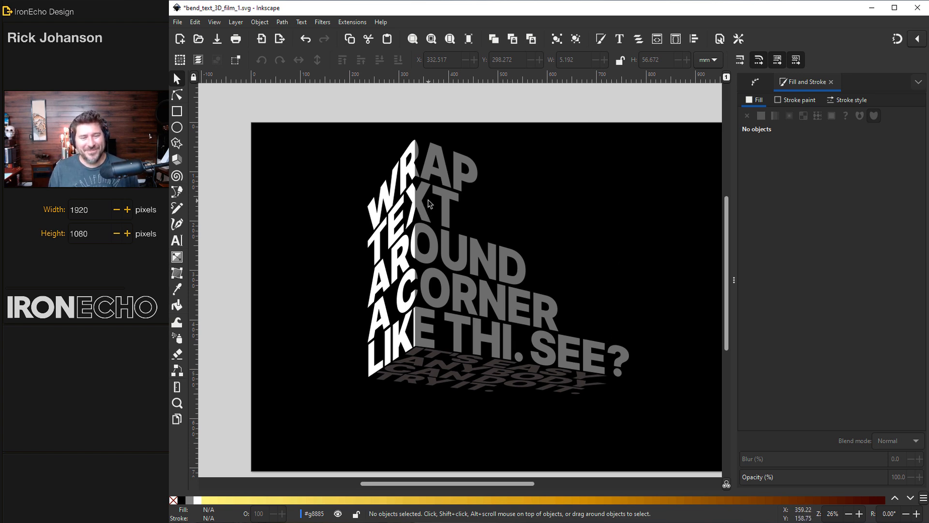
mouse_move(553, 221)
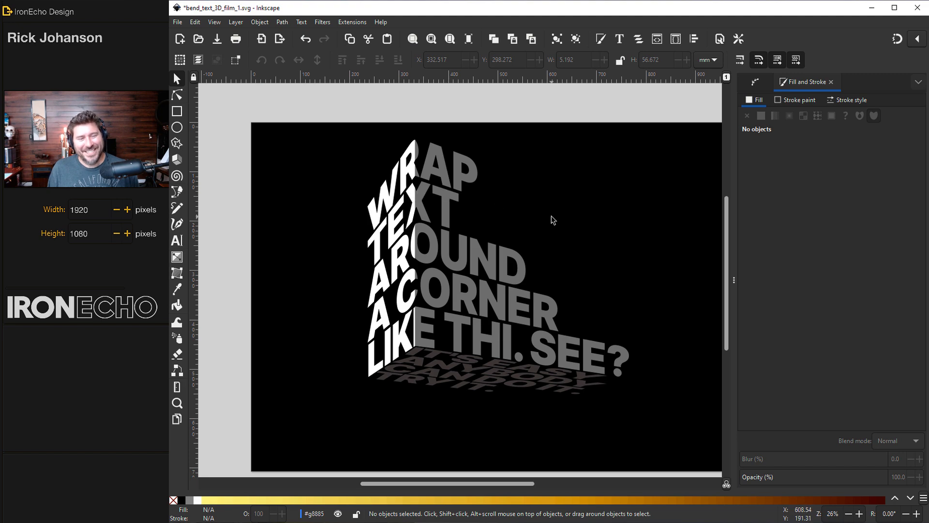